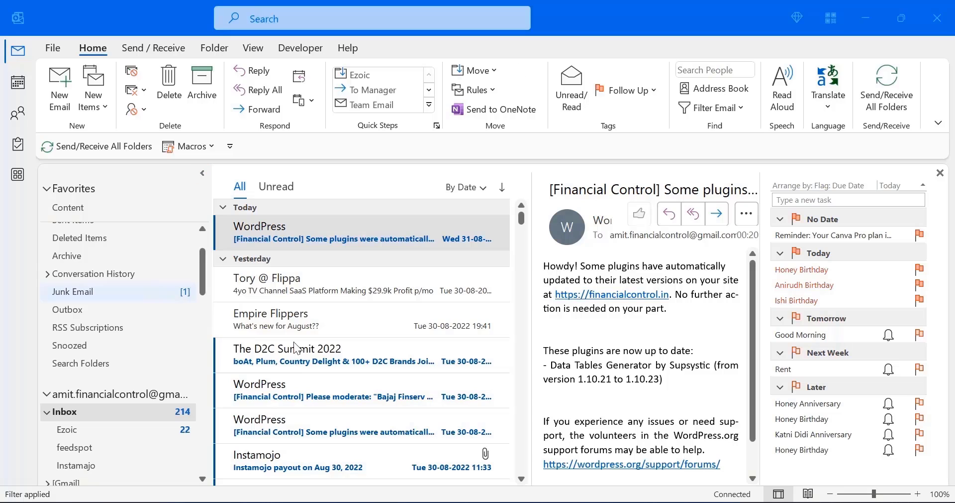
{"action": "mouse_move", "coordinate": [352, 290]}
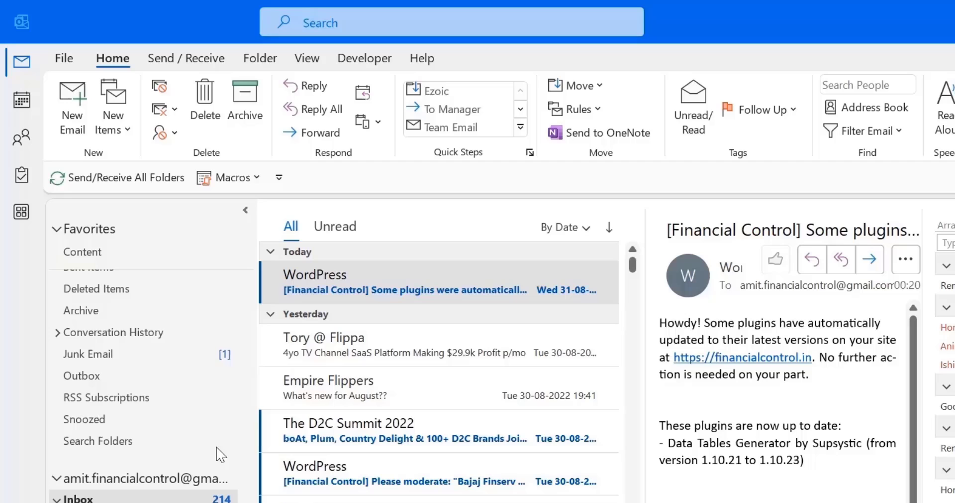
- Create a new task from the Flippa '4yo TV Channel SaaS Platform' email via Copy Here as Task
{"action": "left_click", "coordinate": [396, 344]}
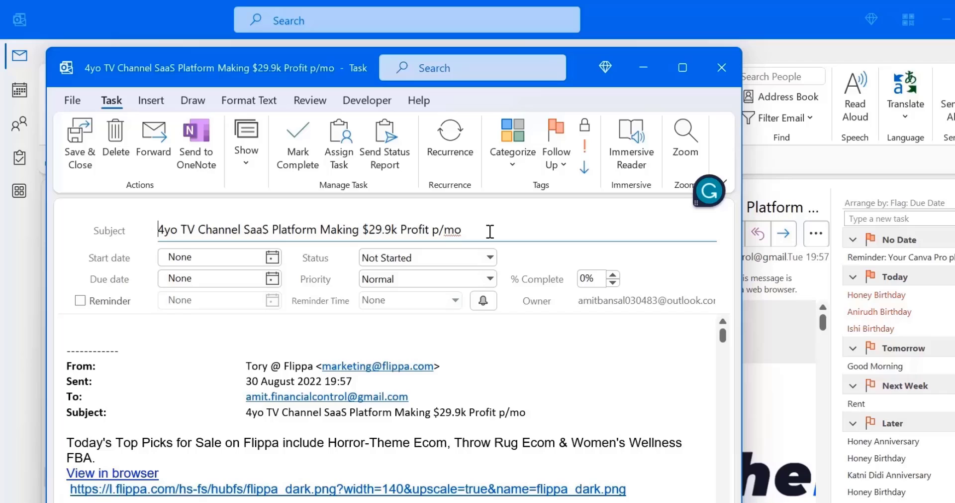
- Set the task's start date to Wed 31-08-2022
{"action": "triple_click", "coordinate": [310, 230]}
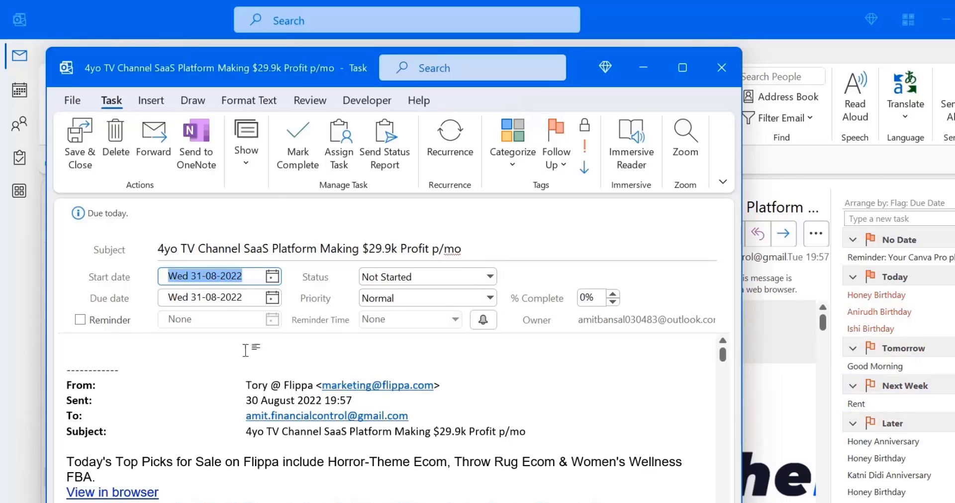
{"action": "left_click", "coordinate": [271, 276]}
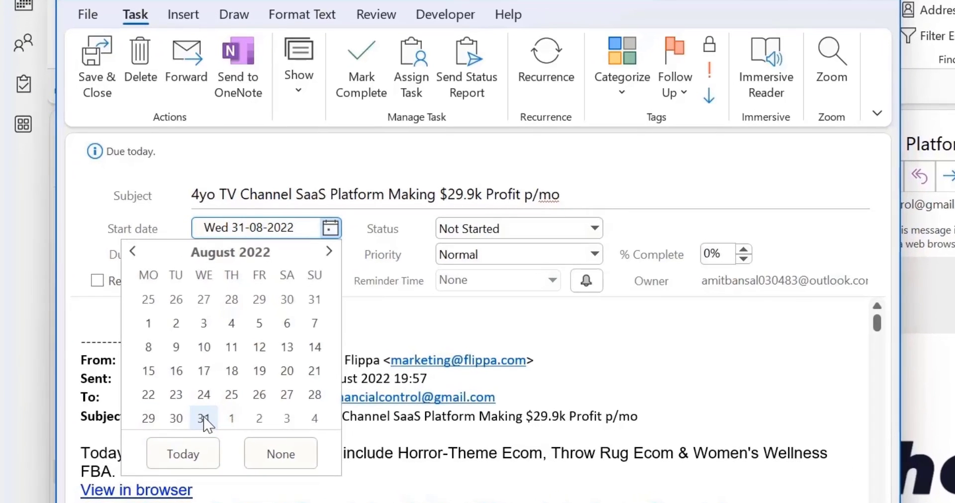
{"action": "left_click", "coordinate": [203, 418]}
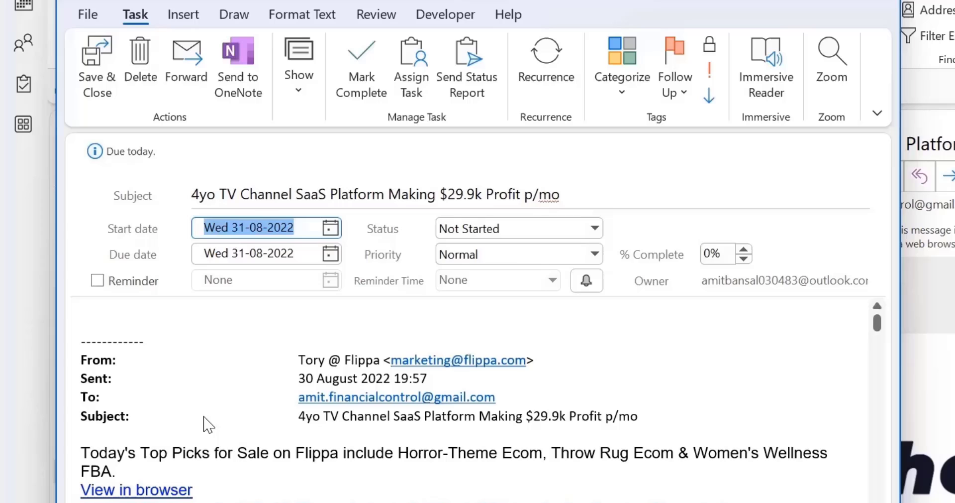
- Set the task's due date to 05-09-2022 in September
{"action": "left_click", "coordinate": [331, 253]}
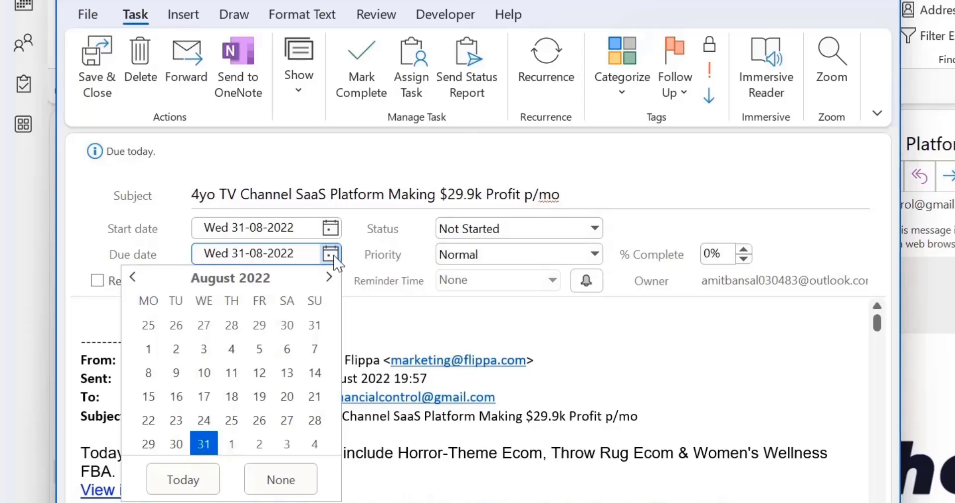
{"action": "mouse_move", "coordinate": [333, 278]}
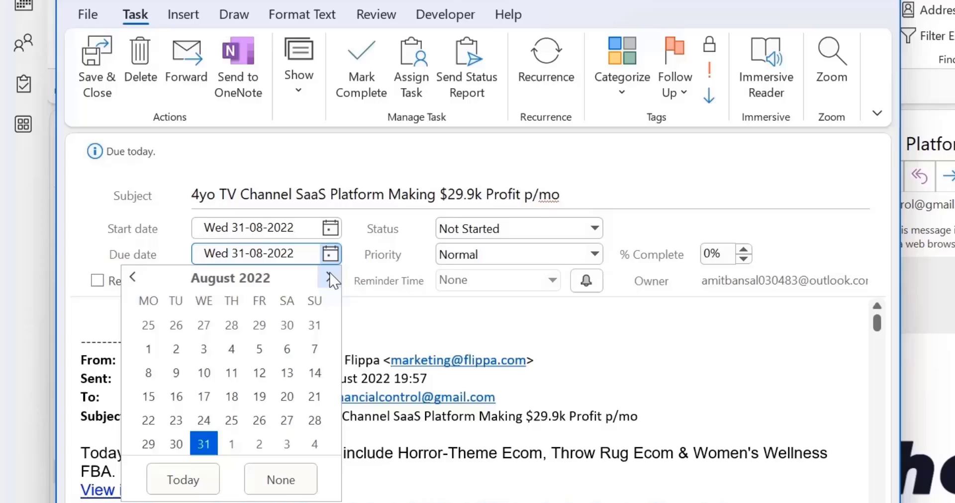
{"action": "left_click", "coordinate": [328, 278]}
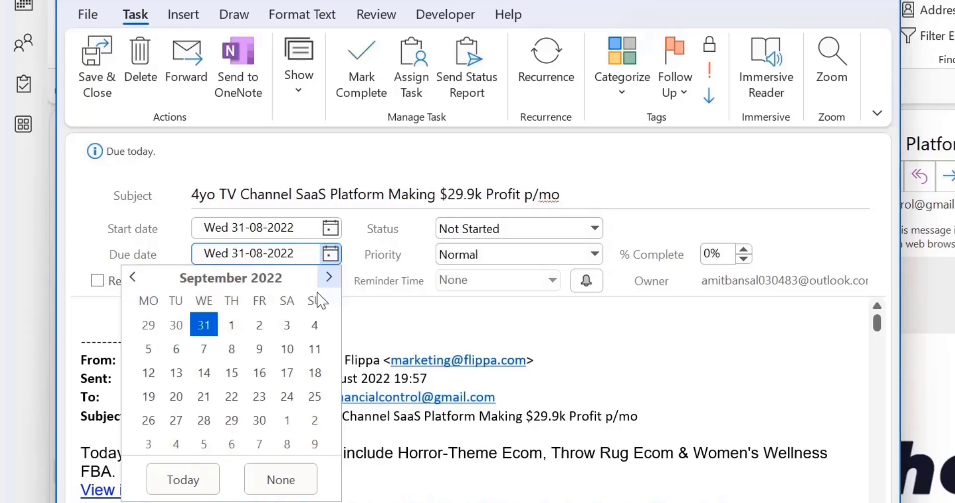
{"action": "left_click", "coordinate": [594, 253]}
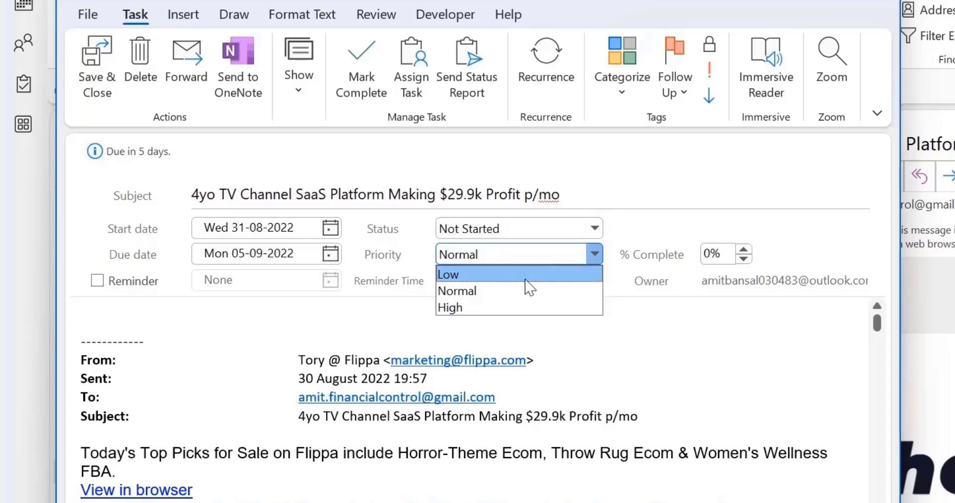
{"action": "mouse_move", "coordinate": [518, 291]}
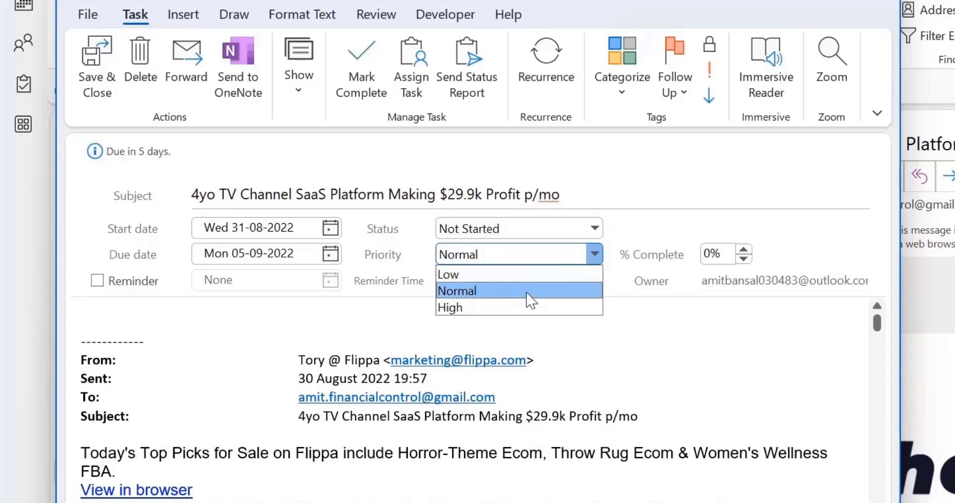
{"action": "left_click", "coordinate": [456, 290]}
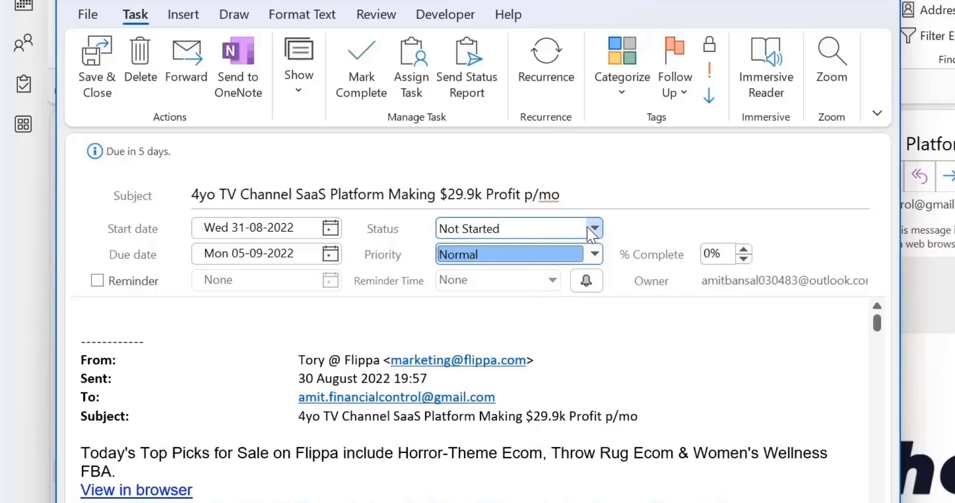
{"action": "left_click", "coordinate": [592, 228]}
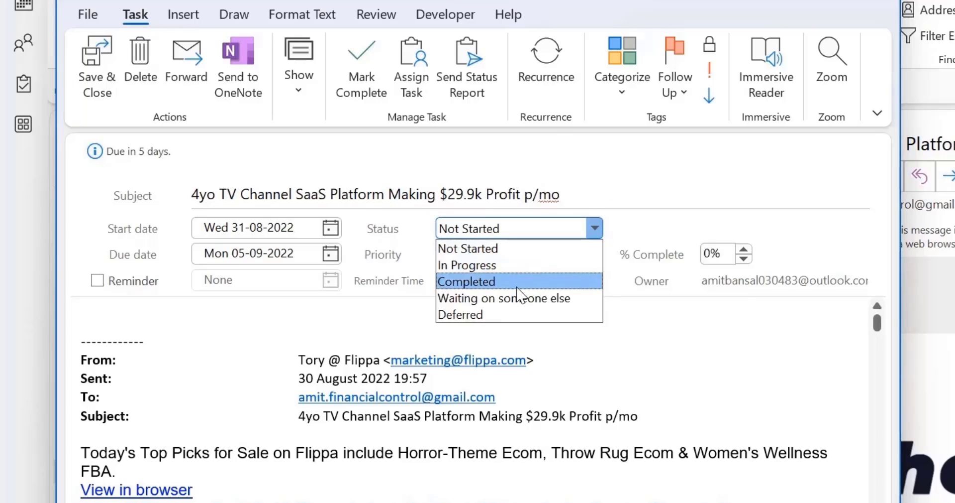
{"action": "mouse_move", "coordinate": [505, 298]}
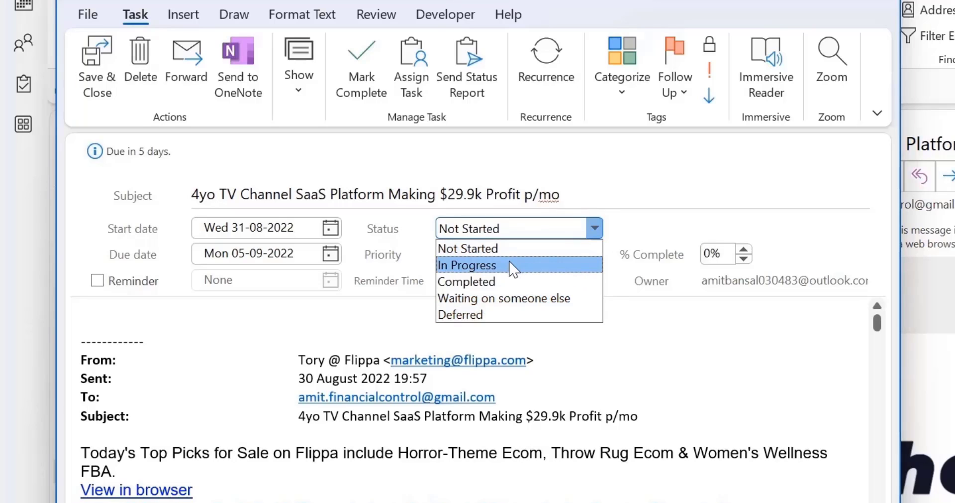
{"action": "left_click", "coordinate": [466, 265]}
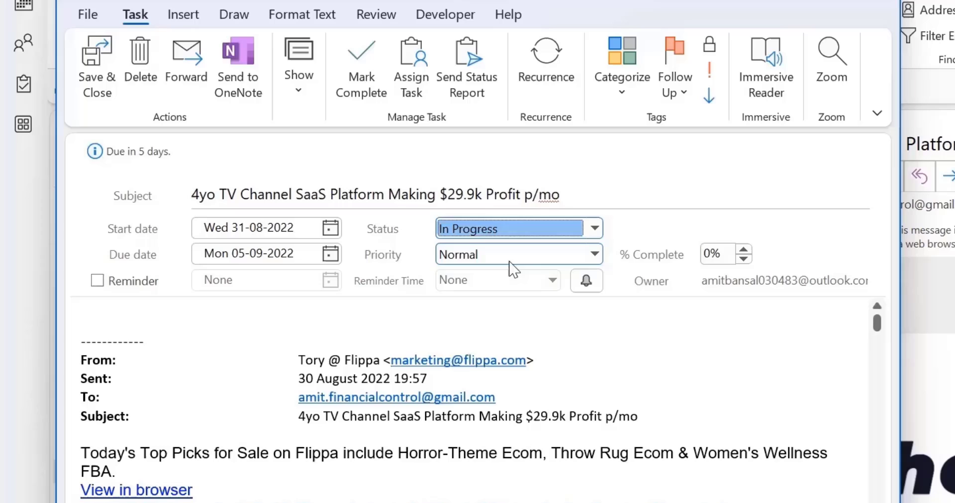
{"action": "left_click", "coordinate": [592, 228]}
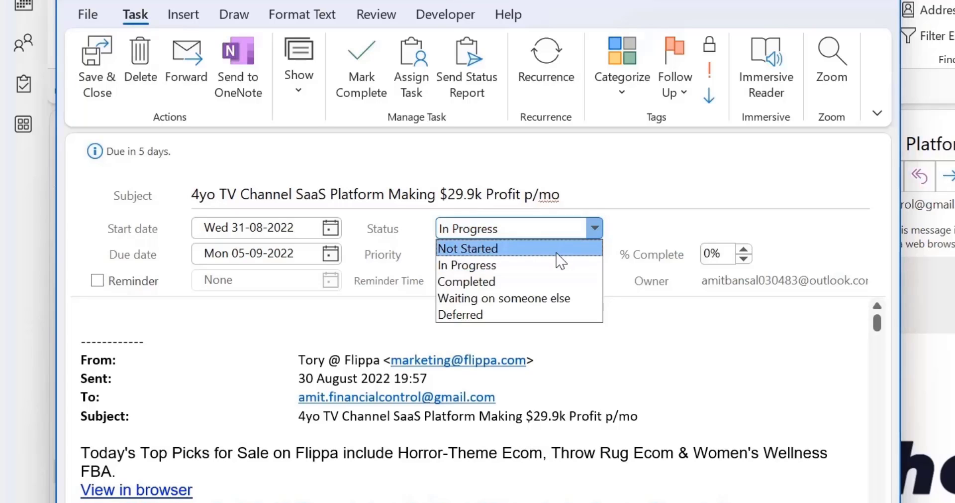
{"action": "mouse_move", "coordinate": [529, 265]}
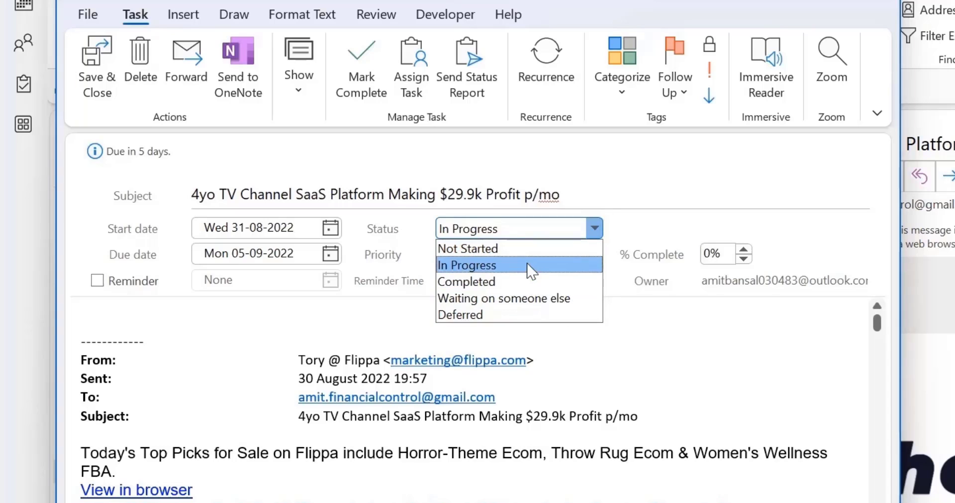
{"action": "left_click", "coordinate": [468, 248]}
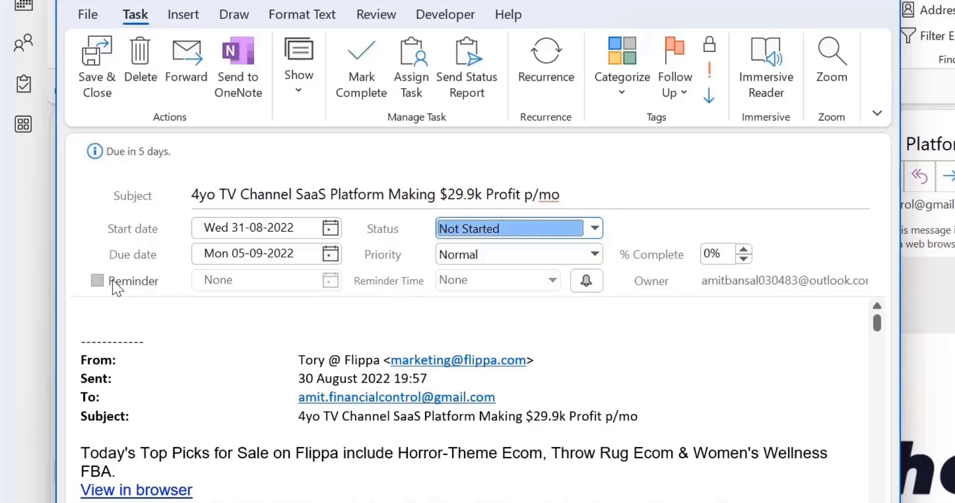
- Enable the task reminder with a date of Sun 04-09-2022
{"action": "left_click", "coordinate": [95, 280]}
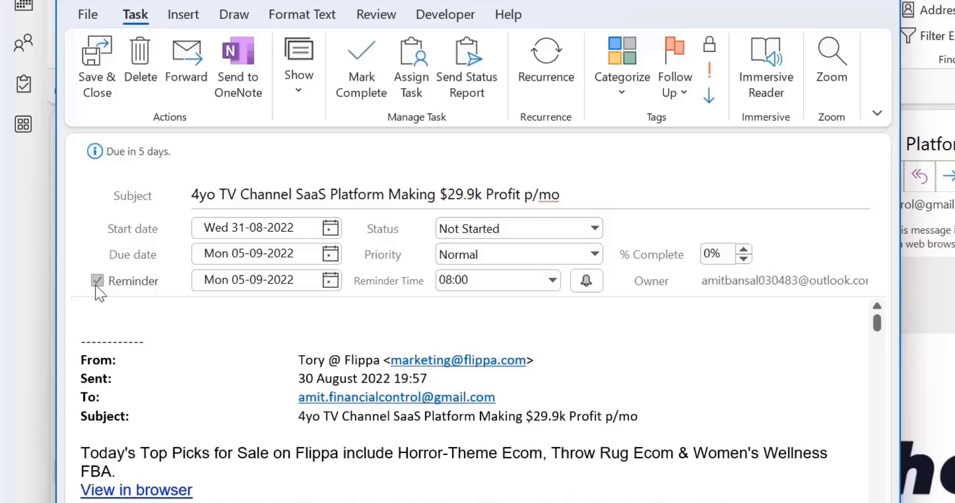
{"action": "left_click", "coordinate": [256, 253]}
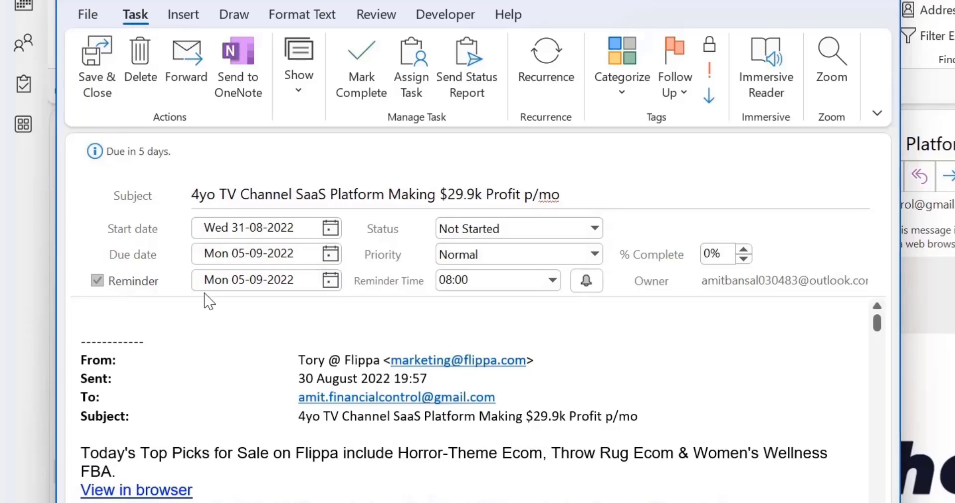
{"action": "left_click", "coordinate": [329, 280]}
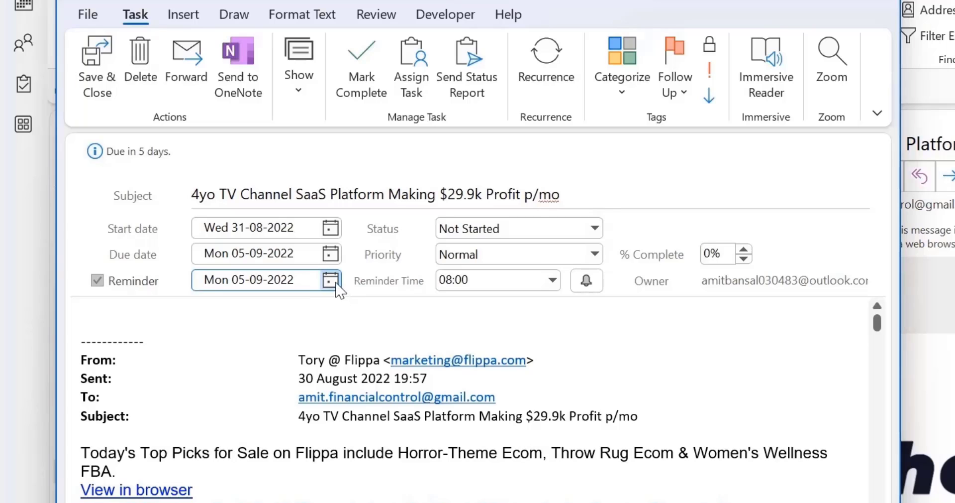
{"action": "left_click", "coordinate": [331, 280]}
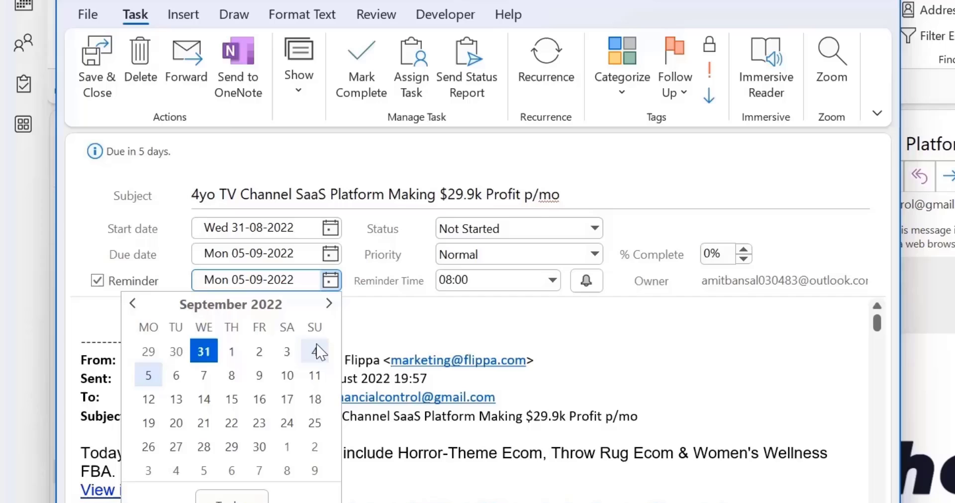
{"action": "left_click", "coordinate": [315, 351]}
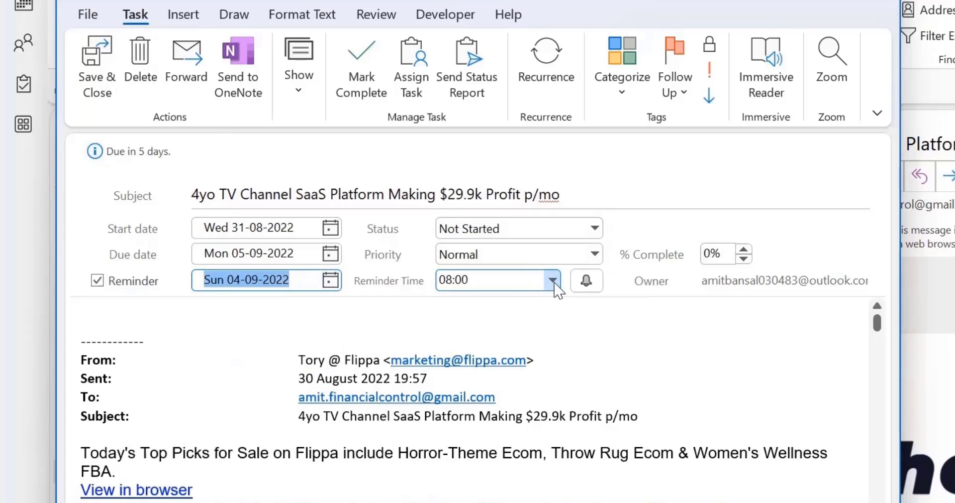
- Set the reminder time to 09:00
{"action": "left_click", "coordinate": [551, 279]}
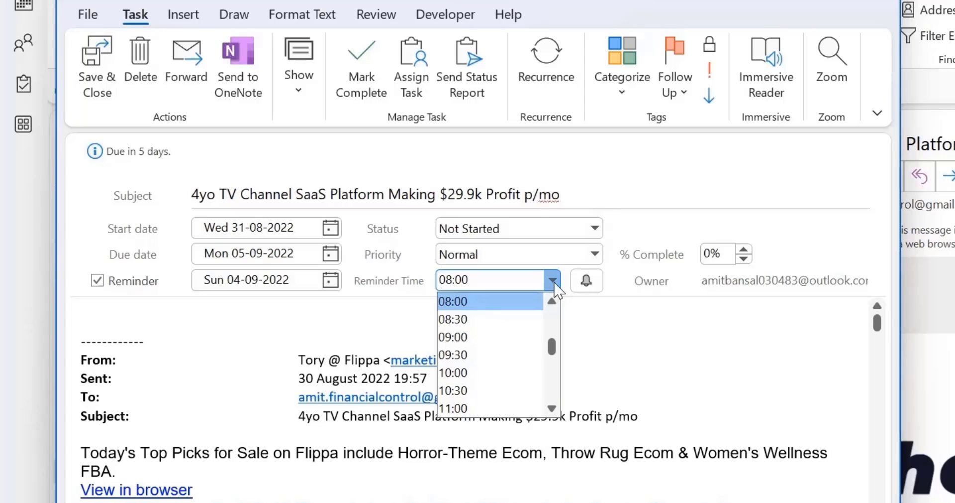
{"action": "mouse_move", "coordinate": [557, 291]}
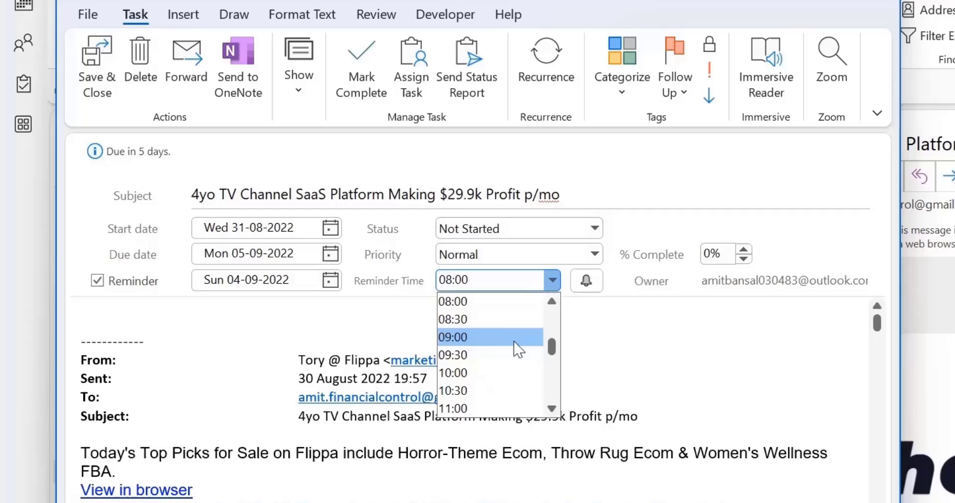
{"action": "left_click", "coordinate": [453, 336]}
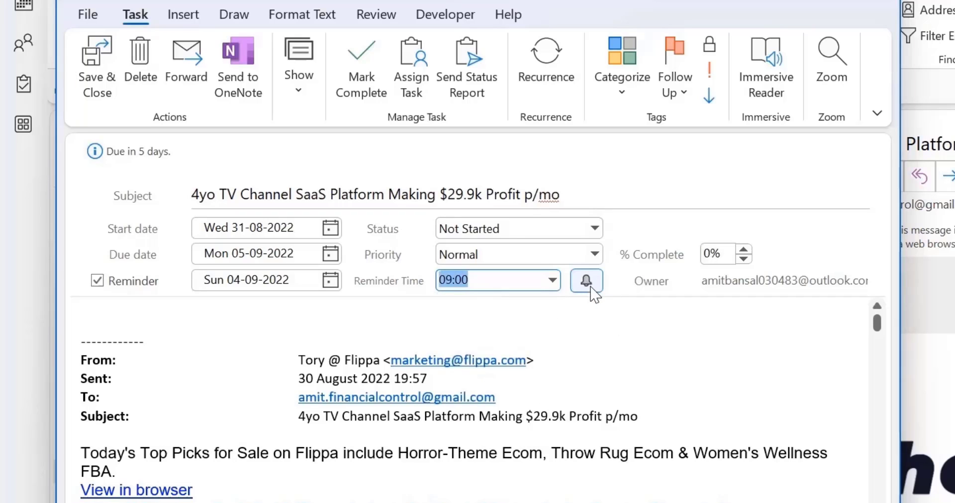
- Browse for a reminder sound file and close the dialog without choosing one
{"action": "left_click", "coordinate": [585, 280]}
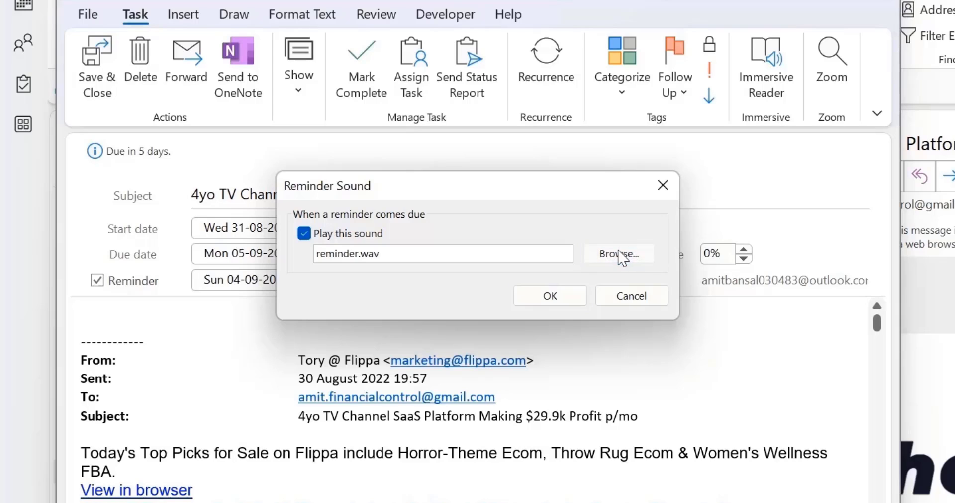
{"action": "left_click", "coordinate": [619, 253]}
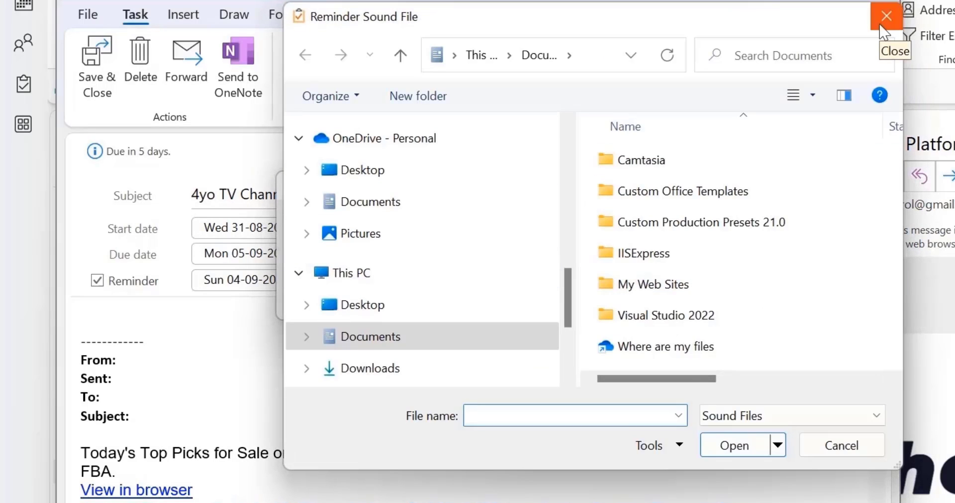
{"action": "left_click", "coordinate": [886, 16]}
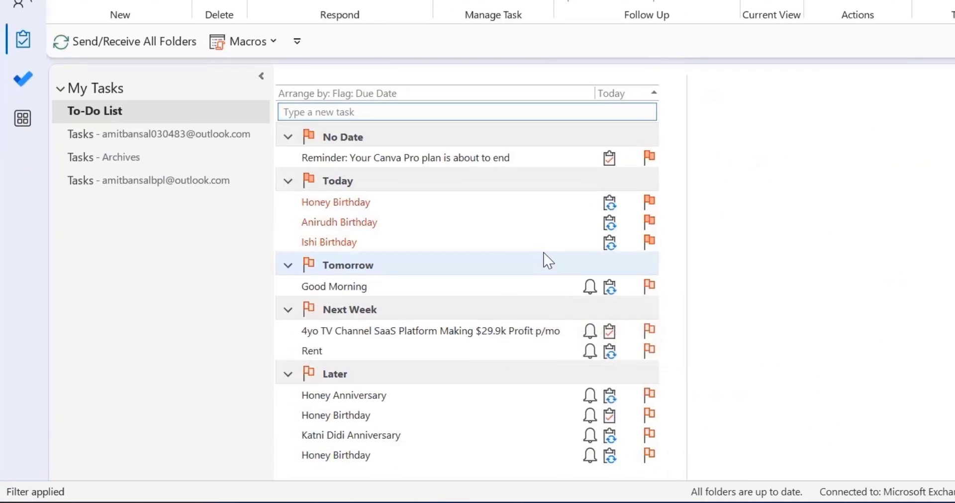
{"action": "mouse_move", "coordinate": [282, 369]}
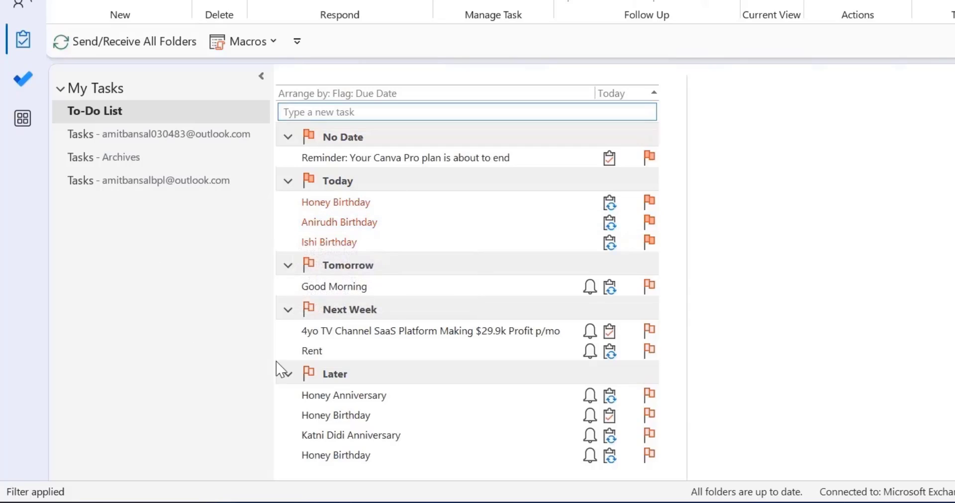
{"action": "left_click", "coordinate": [430, 331]}
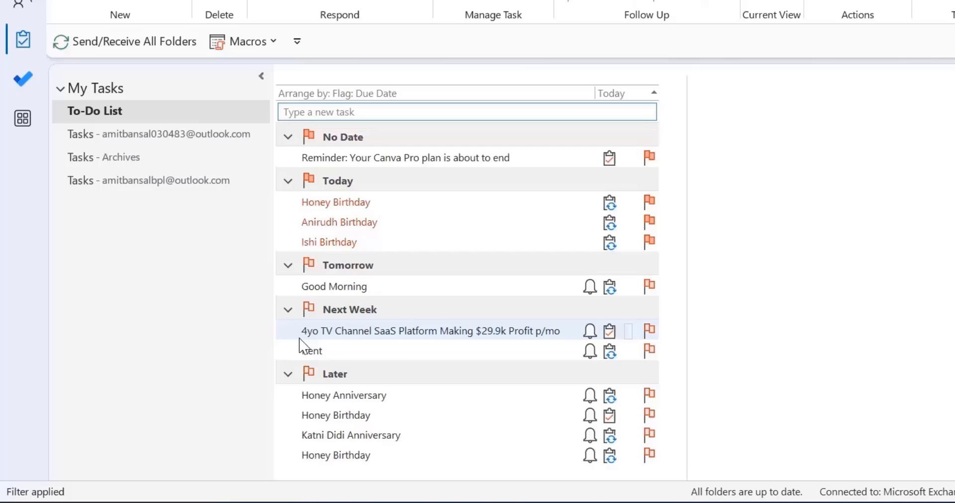
{"action": "mouse_move", "coordinate": [454, 332]}
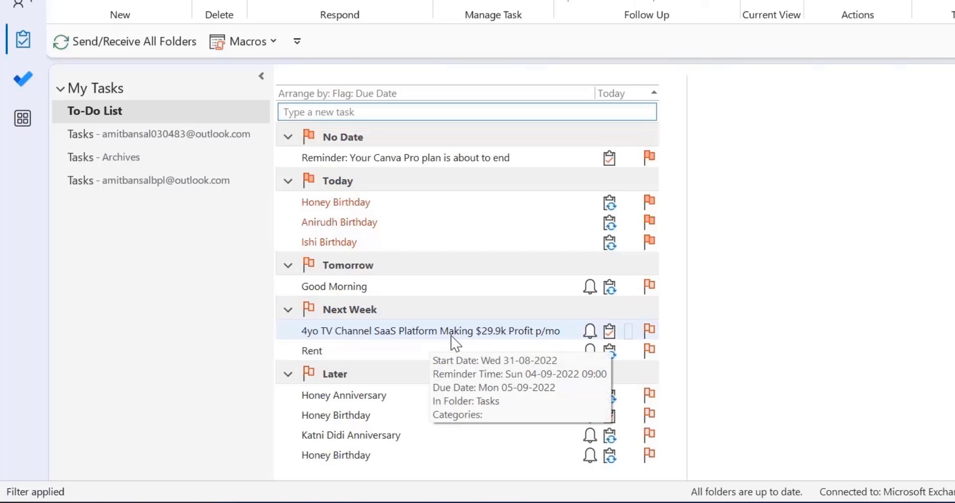
{"action": "left_click", "coordinate": [429, 331]}
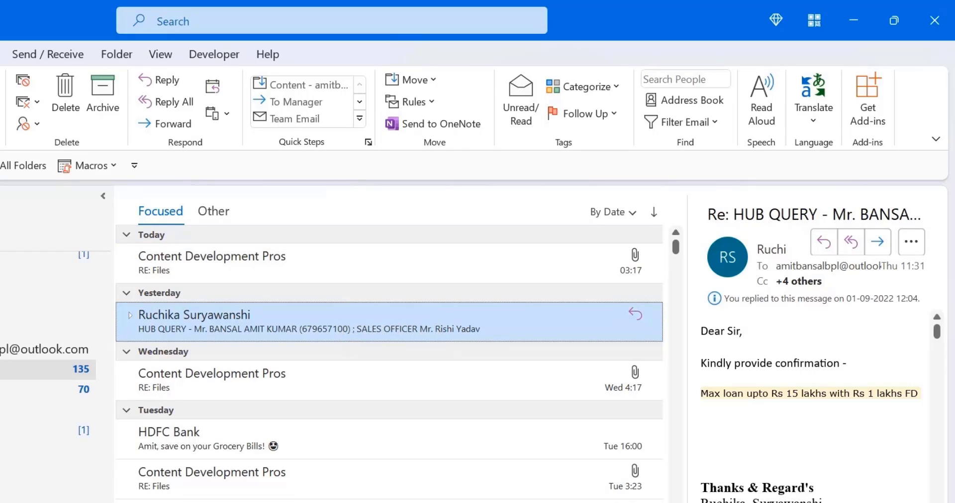
{"action": "mouse_move", "coordinate": [582, 152]}
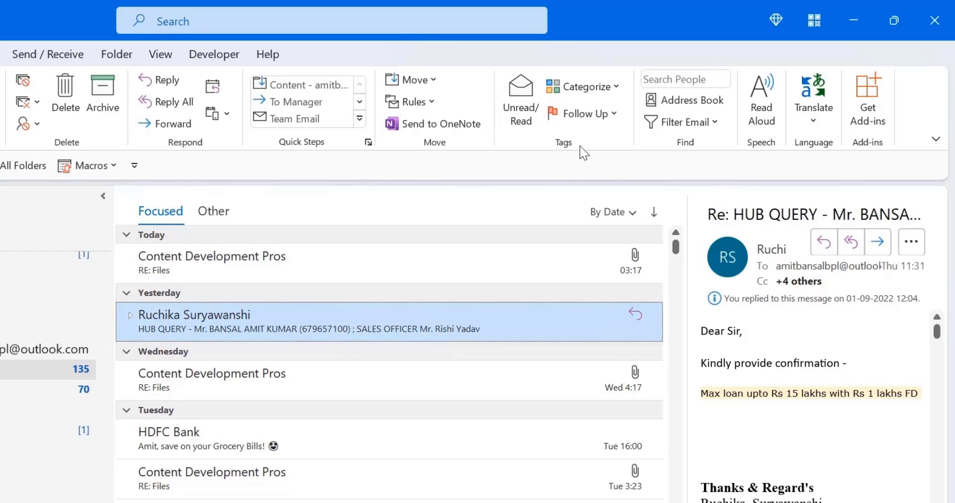
{"action": "mouse_move", "coordinate": [582, 114]}
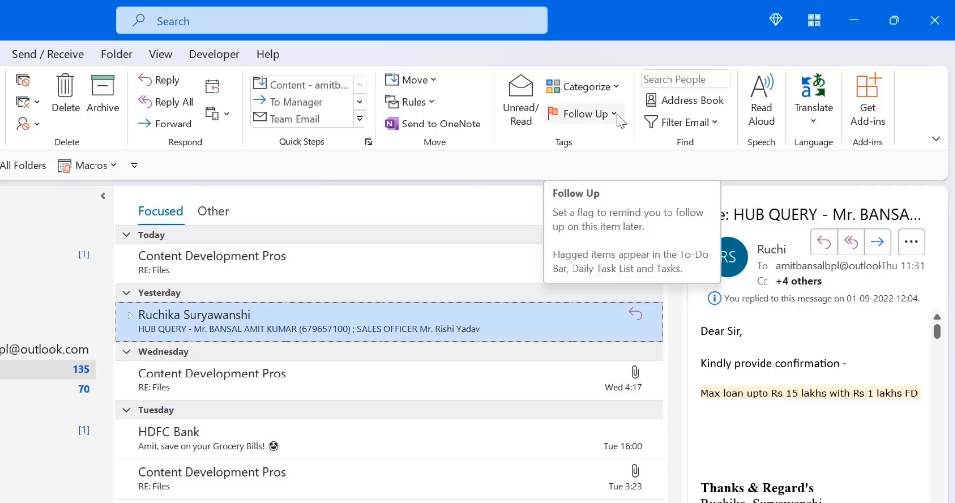
- Flag the HUB QUERY email for follow-up Today from Home > Follow Up
{"action": "left_click", "coordinate": [613, 114]}
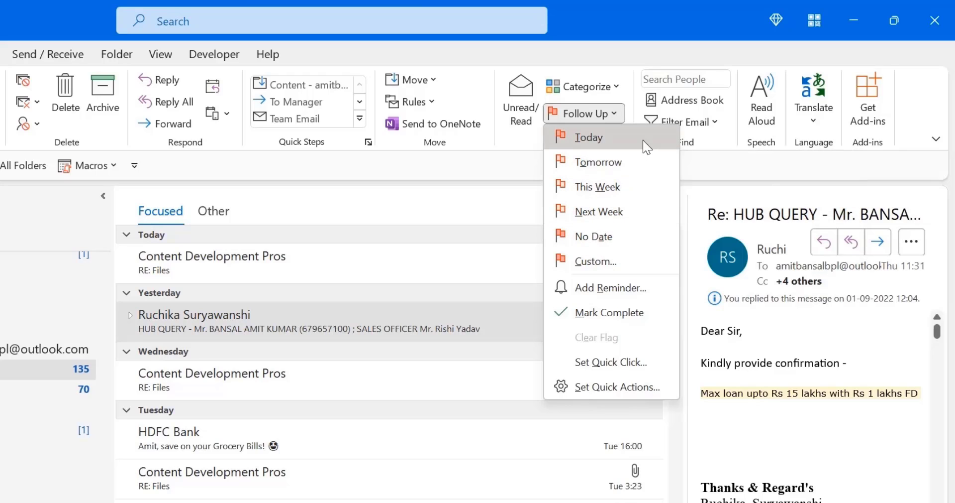
{"action": "left_click", "coordinate": [589, 137]}
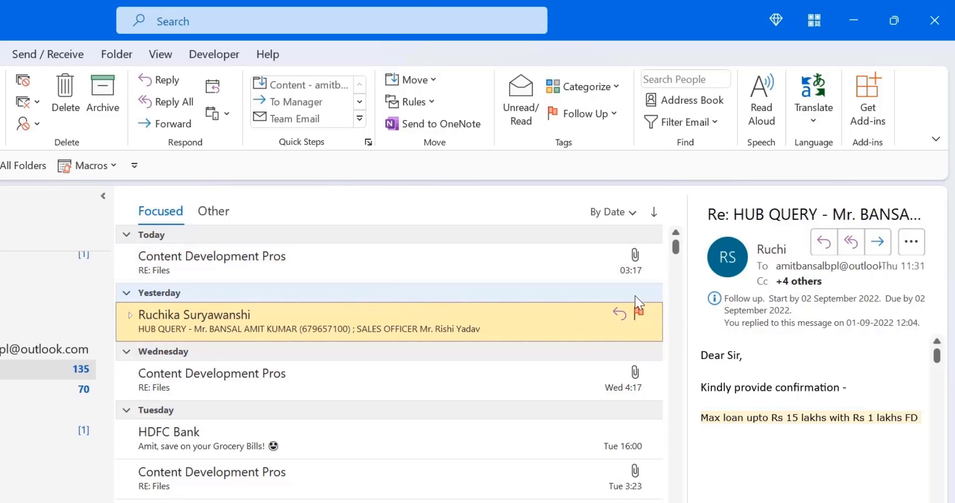
{"action": "mouse_move", "coordinate": [643, 329]}
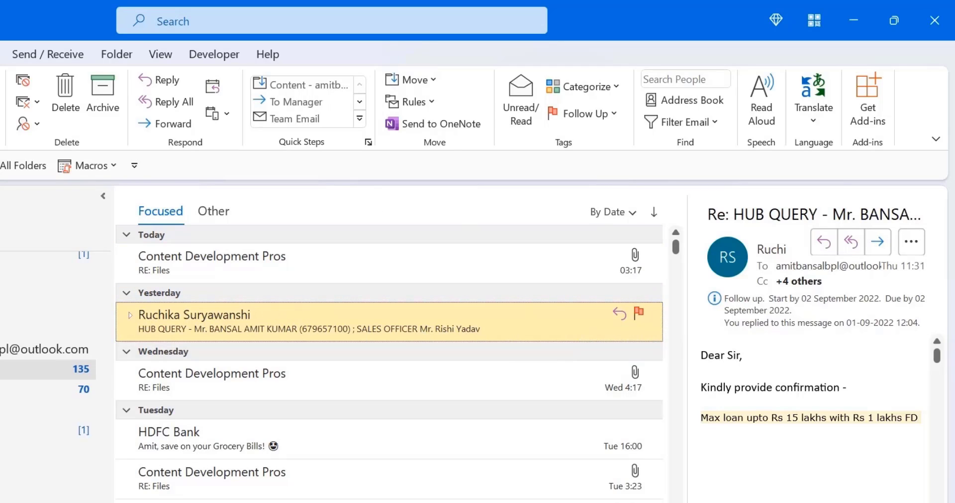
{"action": "mouse_move", "coordinate": [396, 270]}
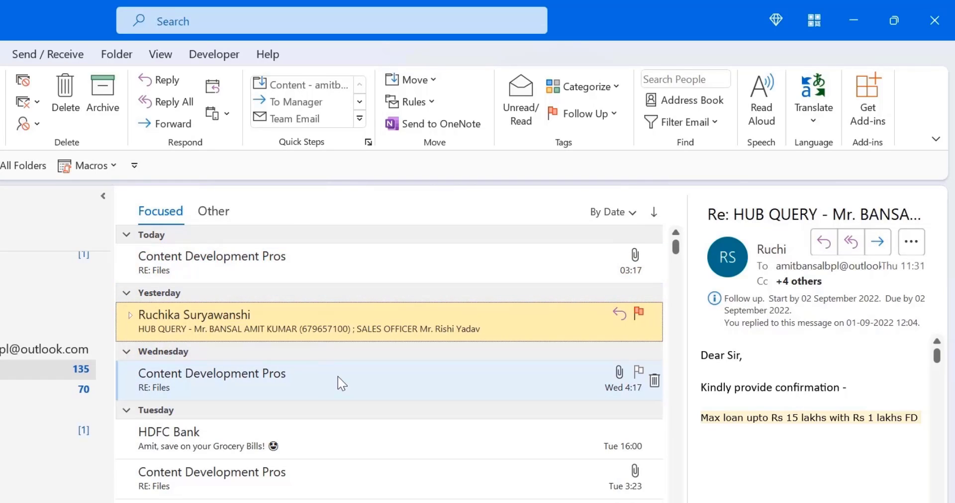
- Select the HDFC Bank Smart Statement email and bring up its right-click actions
{"action": "scroll", "scroll_direction": "down", "scroll_amount": 3}
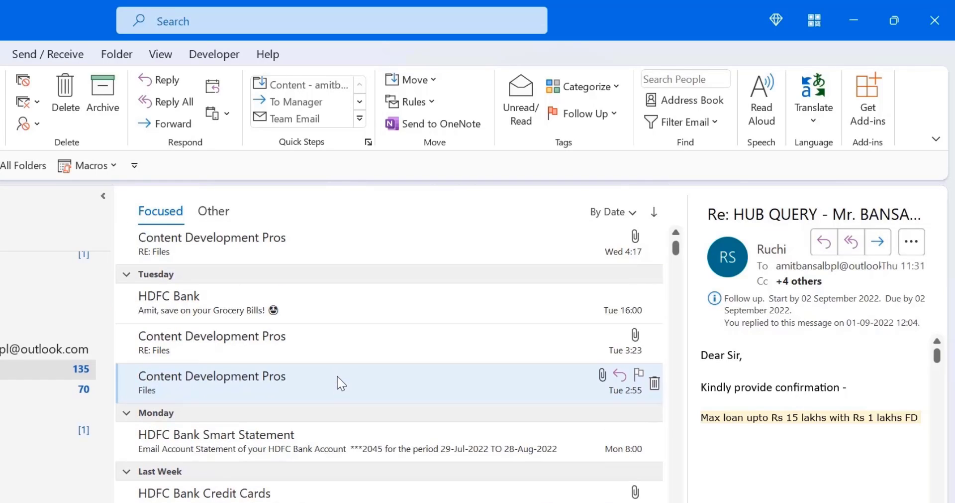
{"action": "scroll", "scroll_direction": "down", "scroll_amount": 3}
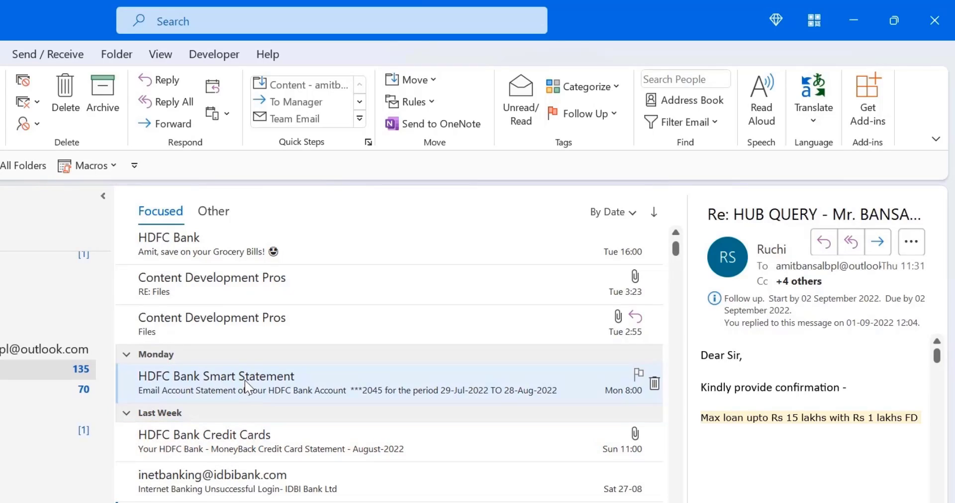
{"action": "left_click", "coordinate": [215, 375]}
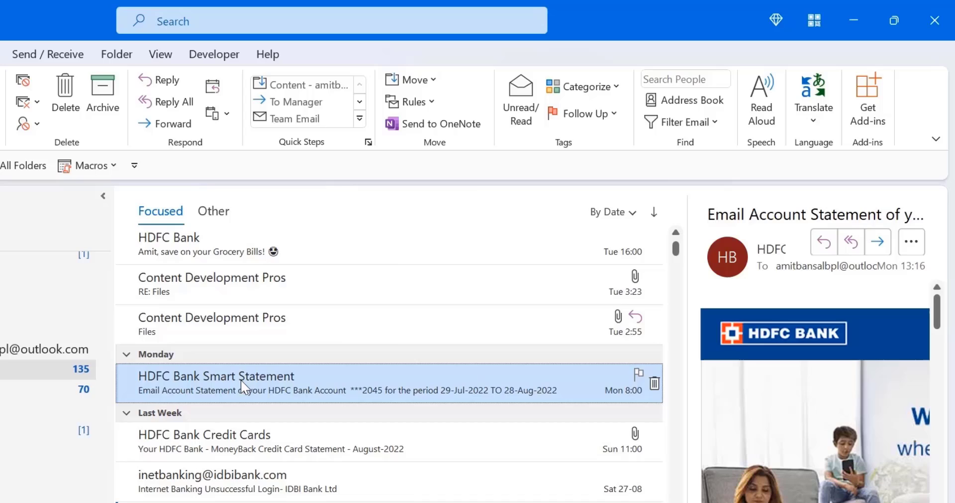
{"action": "right_click", "coordinate": [244, 382]}
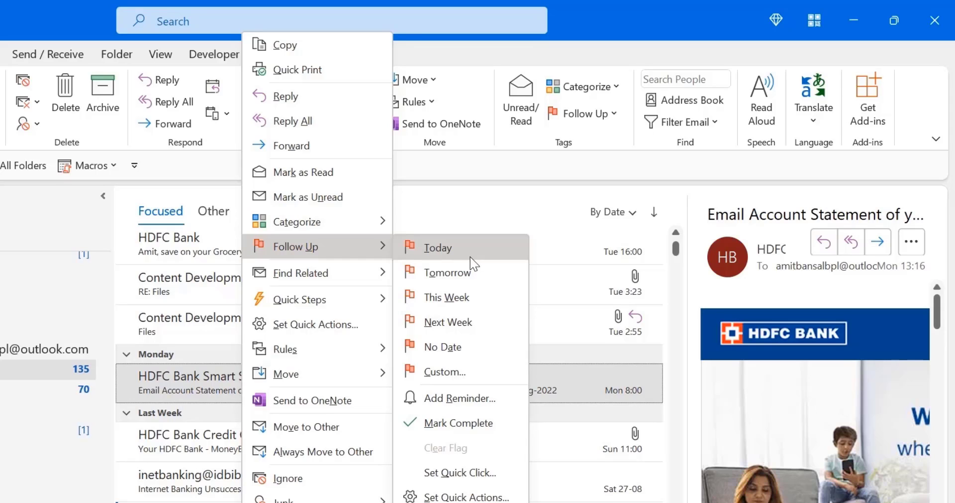
{"action": "mouse_move", "coordinate": [504, 255]}
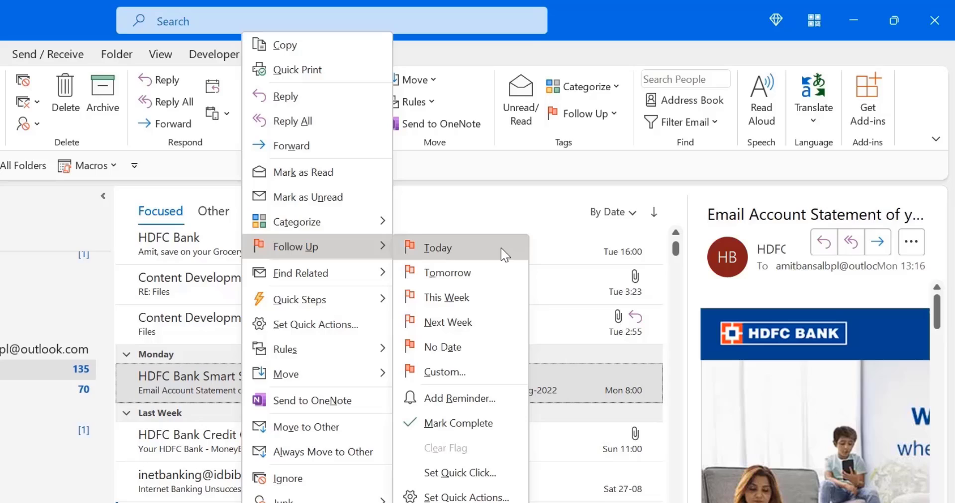
{"action": "mouse_move", "coordinate": [452, 249]}
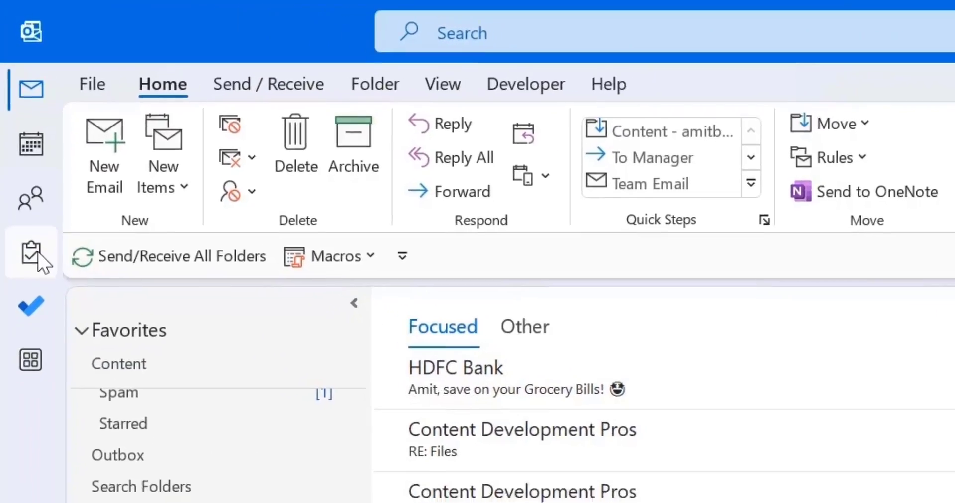
- View the To-Do List showing HUB QUERY under Today, then return to Mail
{"action": "left_click", "coordinate": [30, 250]}
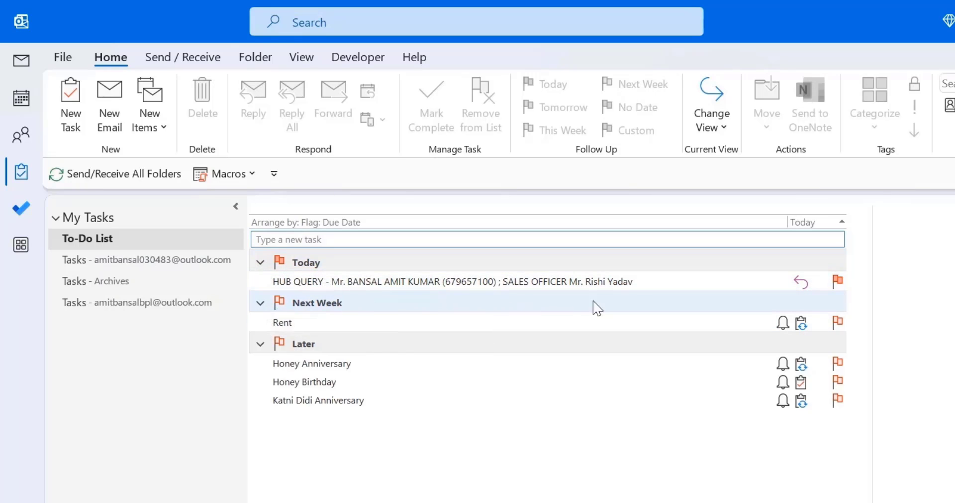
{"action": "left_click", "coordinate": [426, 238]}
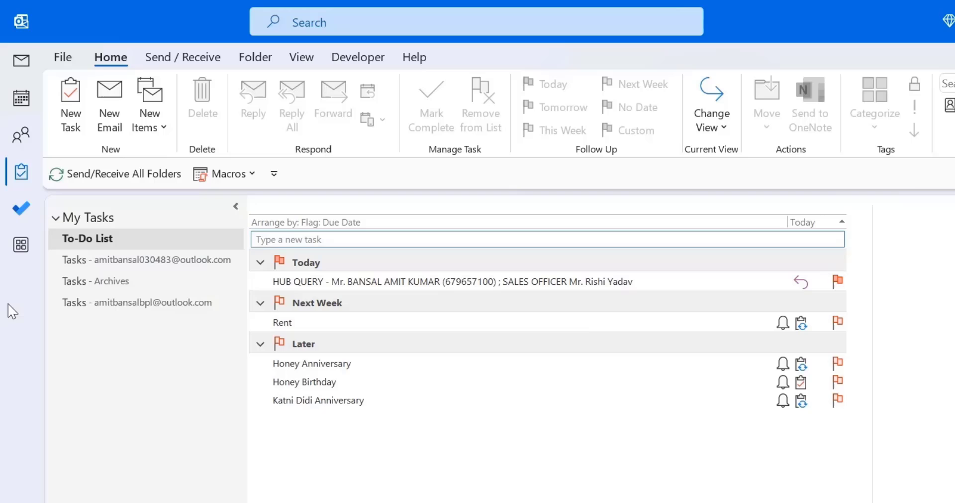
{"action": "left_click", "coordinate": [22, 61]}
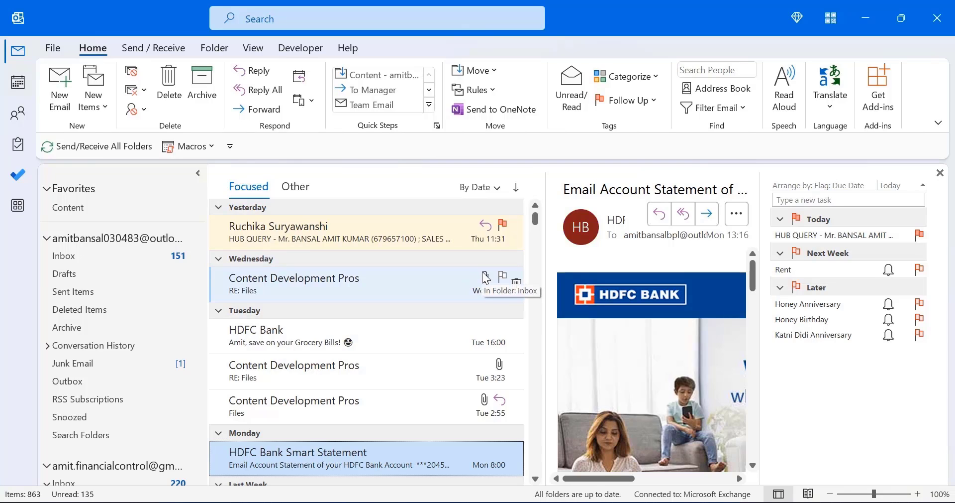
{"action": "mouse_move", "coordinate": [424, 180]}
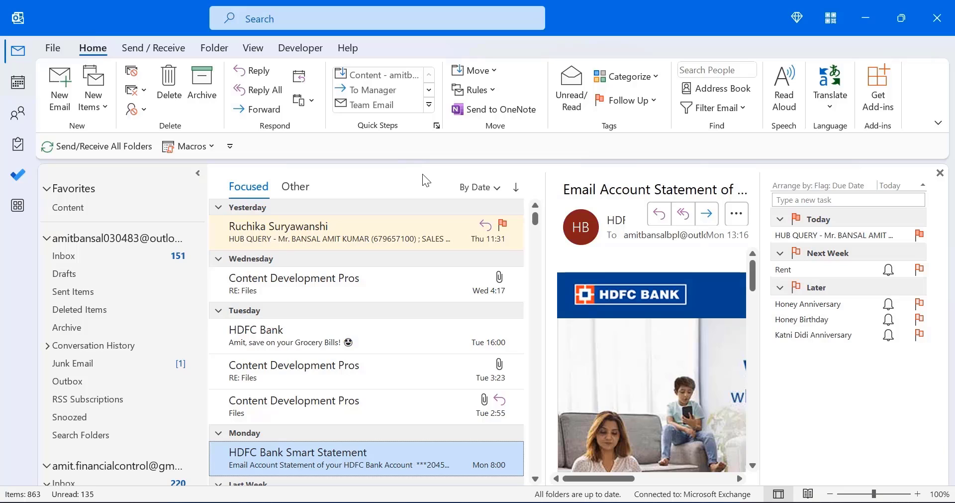
{"action": "mouse_move", "coordinate": [446, 202]}
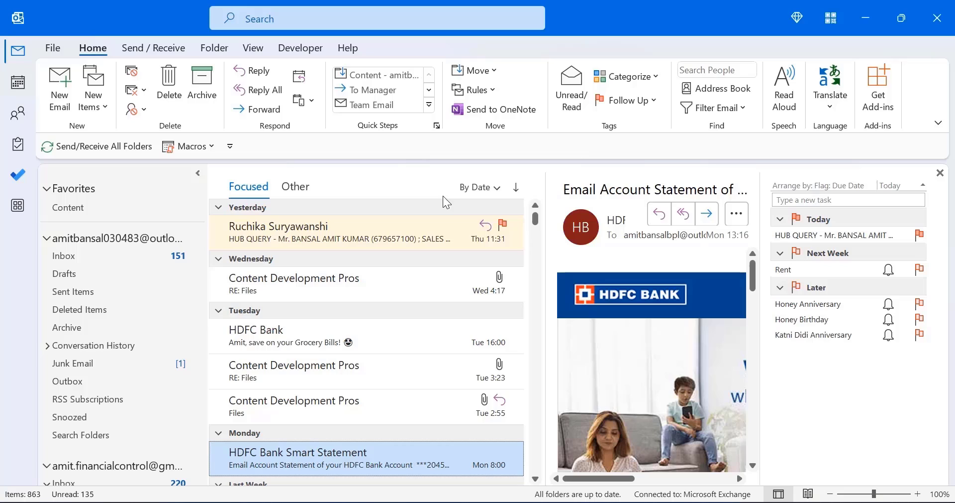
{"action": "mouse_move", "coordinate": [293, 217]}
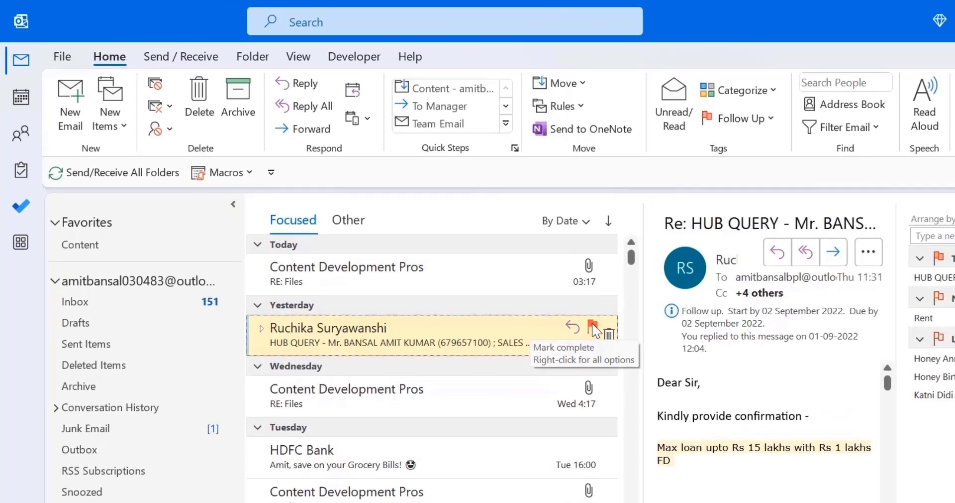
- Show the inbox with the To-Do Bar listing the flagged HUB QUERY task
{"action": "left_click", "coordinate": [592, 329]}
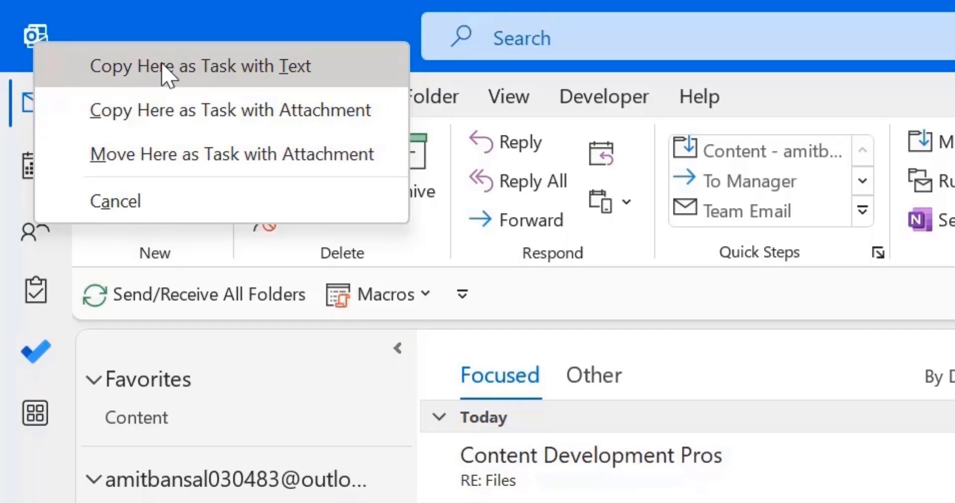
{"action": "mouse_move", "coordinate": [198, 79]}
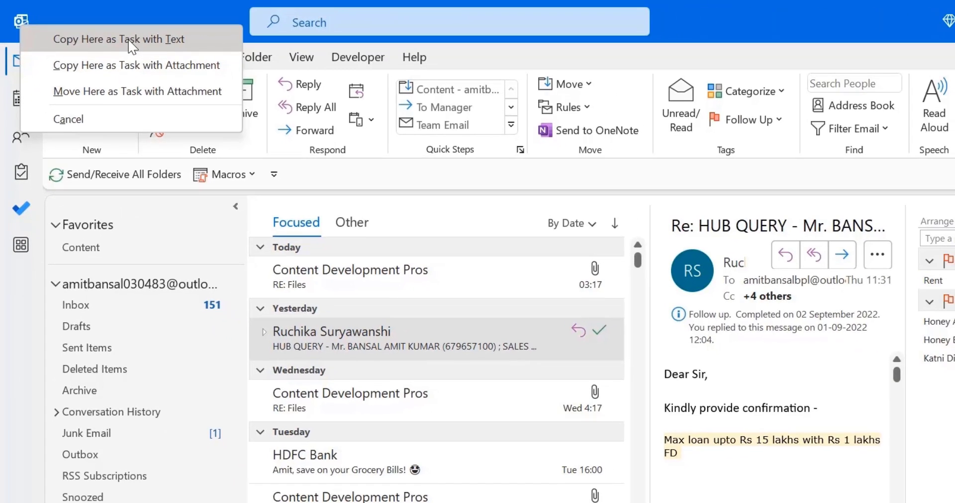
- Copy the HUB QUERY email as a task with text and save it
{"action": "left_click", "coordinate": [118, 39]}
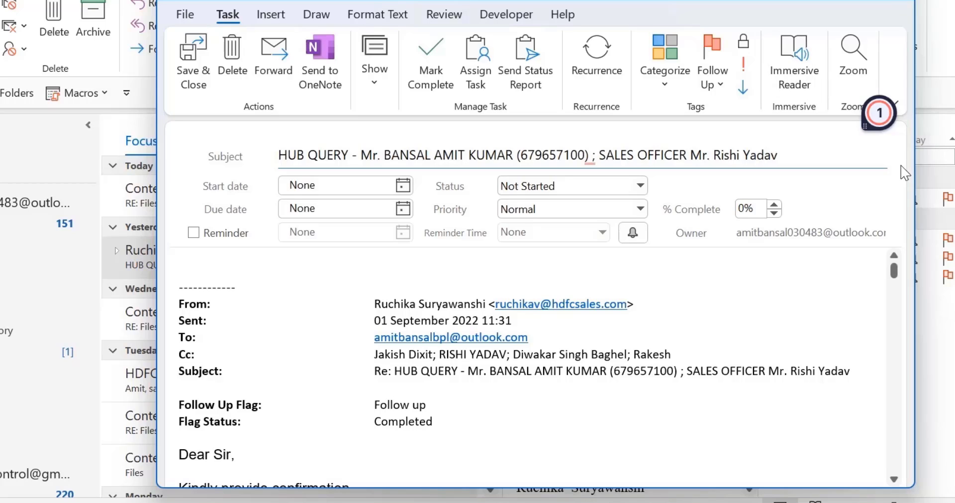
{"action": "mouse_move", "coordinate": [349, 180]}
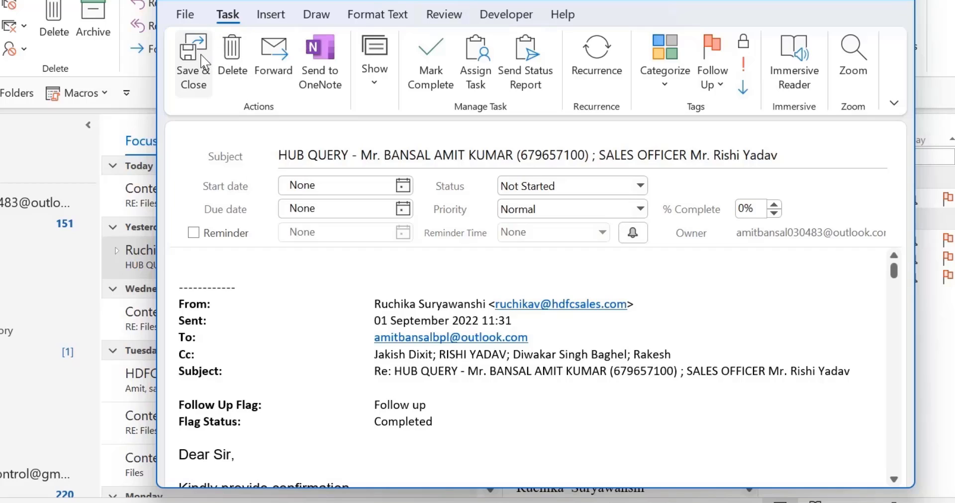
{"action": "mouse_move", "coordinate": [194, 58]}
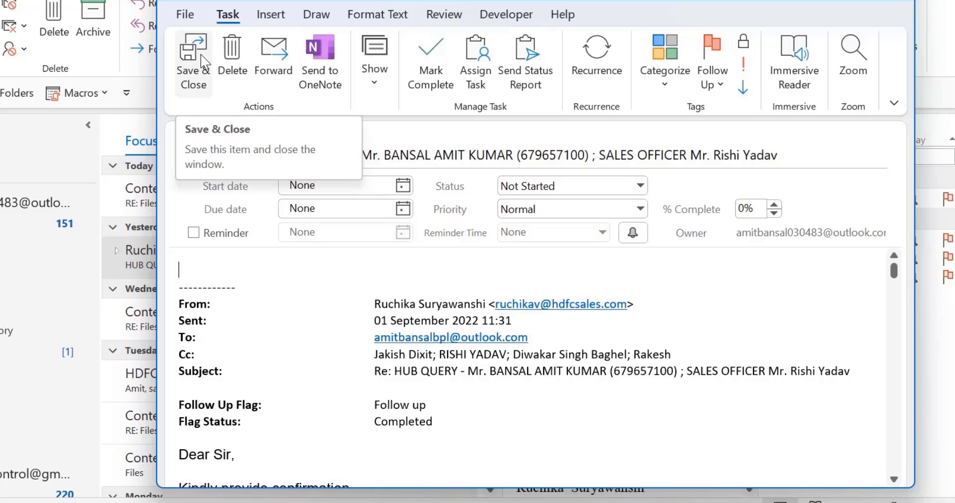
{"action": "left_click", "coordinate": [192, 61]}
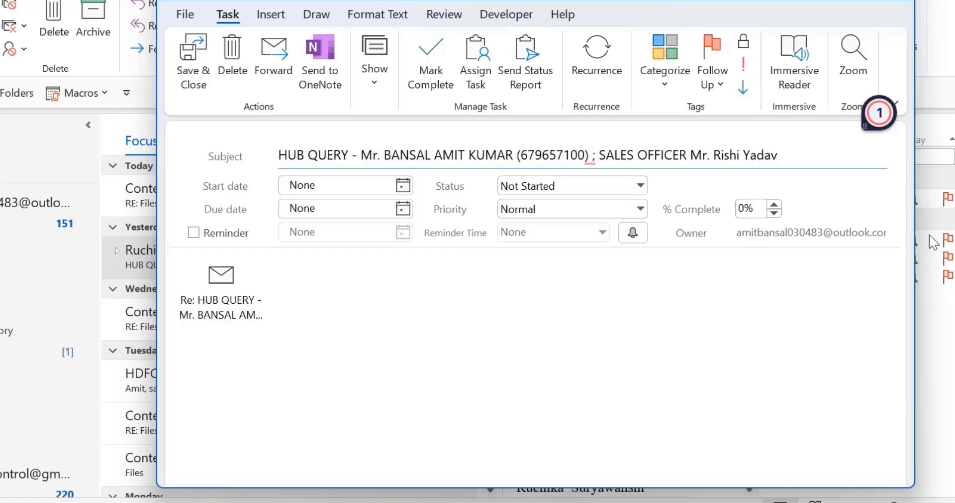
{"action": "mouse_move", "coordinate": [207, 192]}
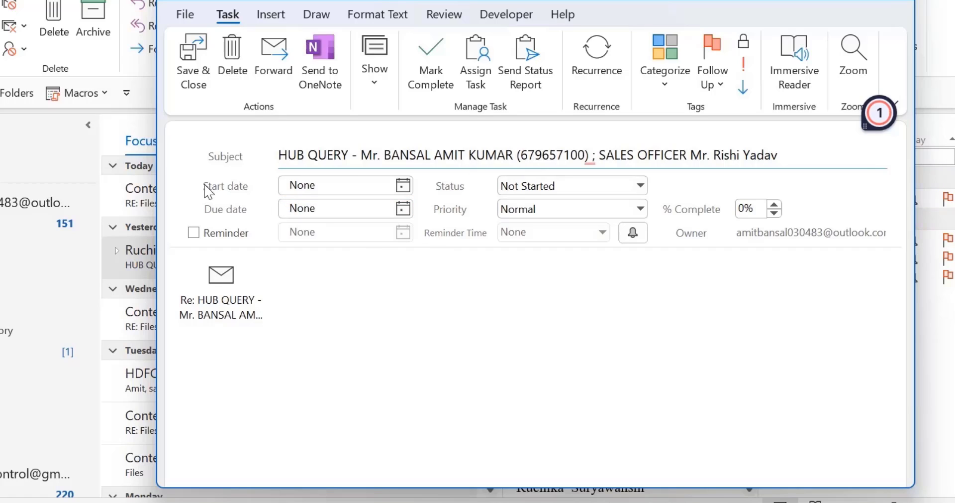
- Keep the start date and switch on a reminder for Fri 02-09-2022 at 08:00
{"action": "left_click", "coordinate": [342, 185]}
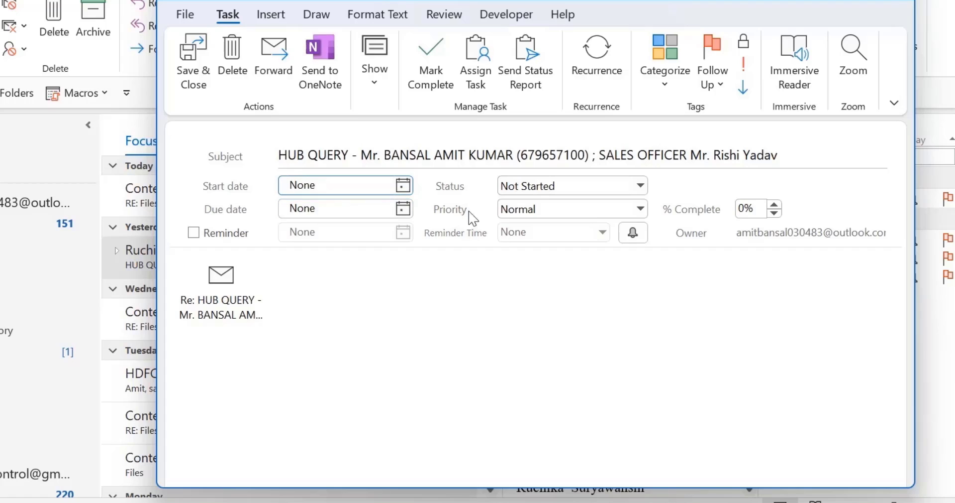
{"action": "mouse_move", "coordinate": [733, 237]}
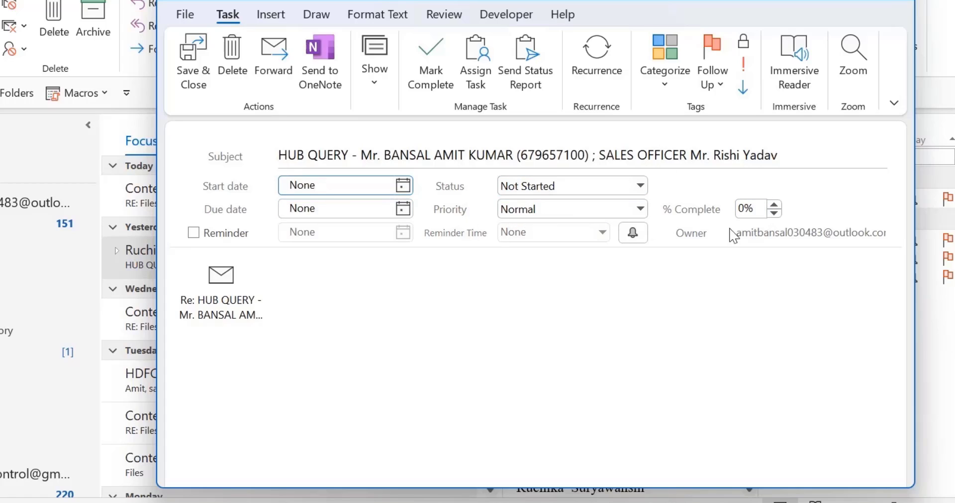
{"action": "left_click", "coordinate": [345, 184]}
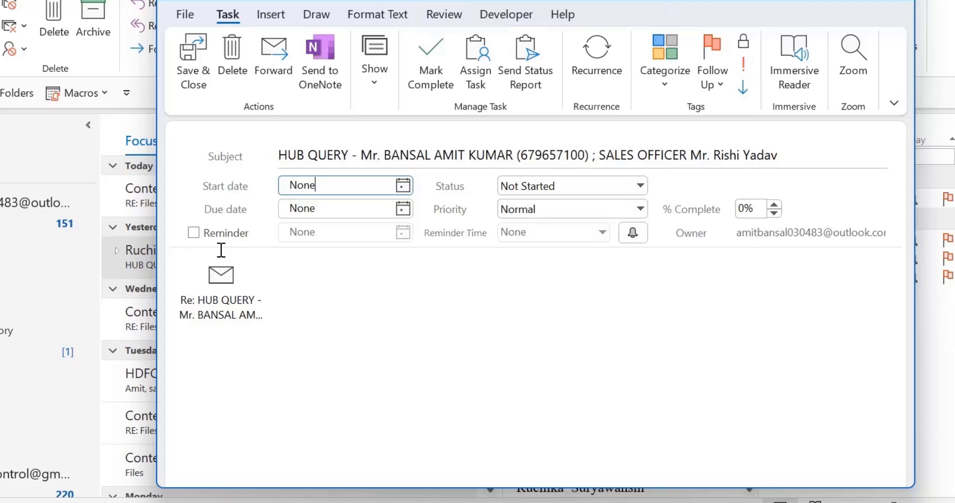
{"action": "left_click", "coordinate": [193, 233]}
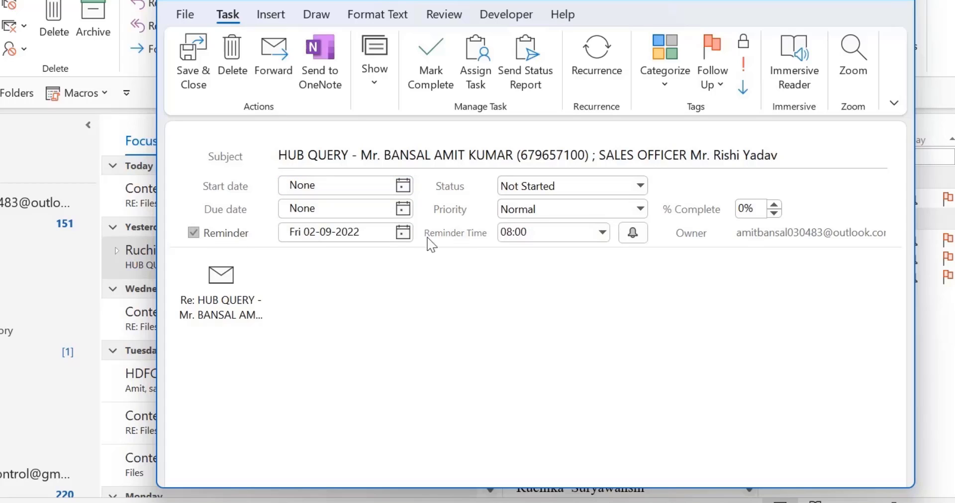
{"action": "left_click", "coordinate": [548, 231]}
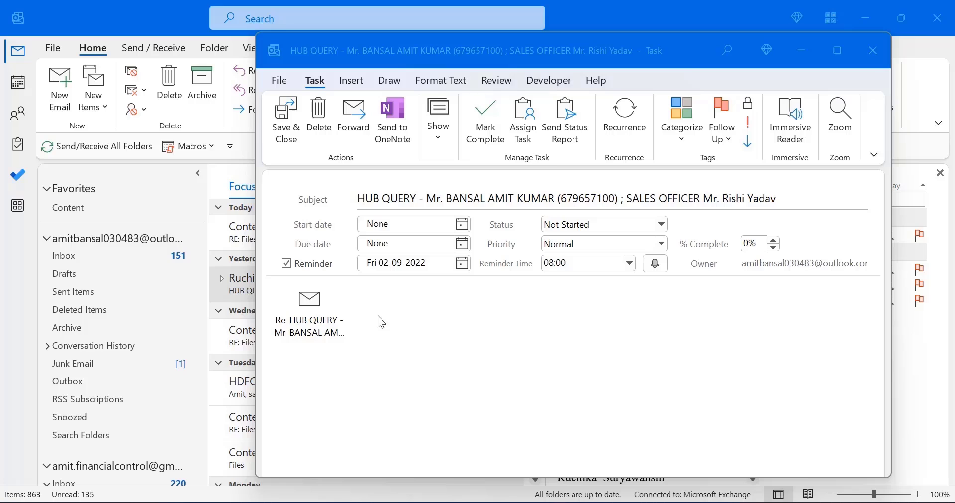
{"action": "mouse_move", "coordinate": [356, 281]}
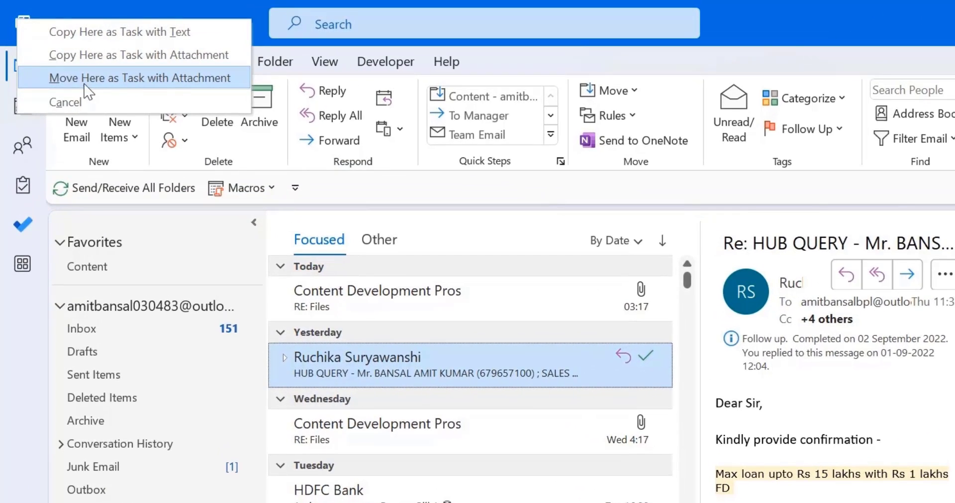
{"action": "mouse_move", "coordinate": [32, 85]}
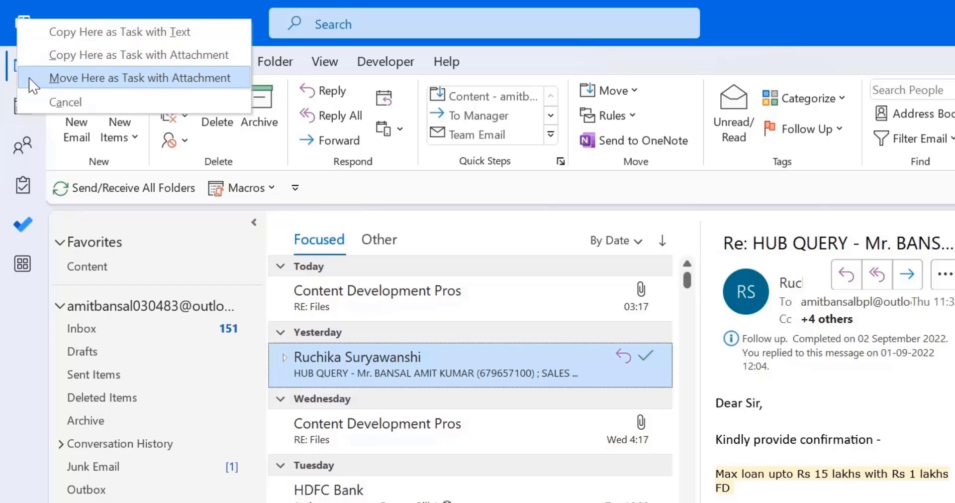
{"action": "mouse_move", "coordinate": [62, 84]}
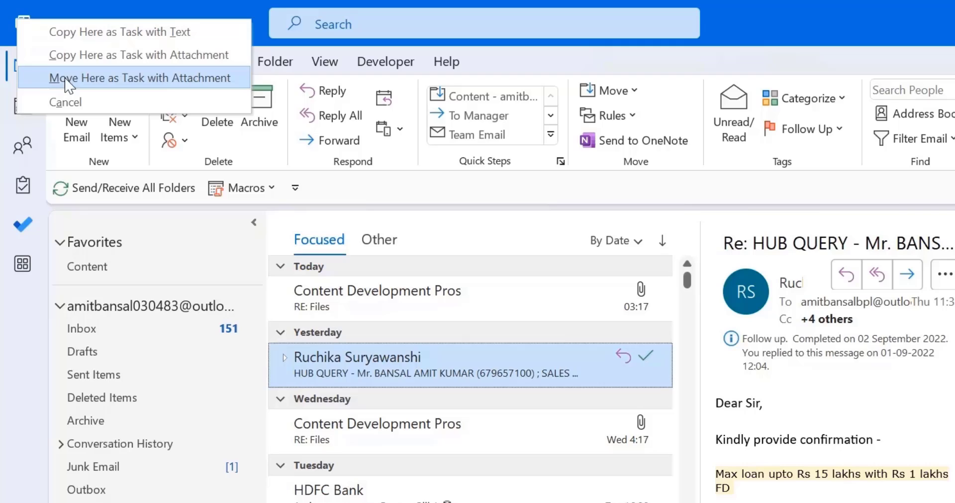
{"action": "mouse_move", "coordinate": [187, 201]}
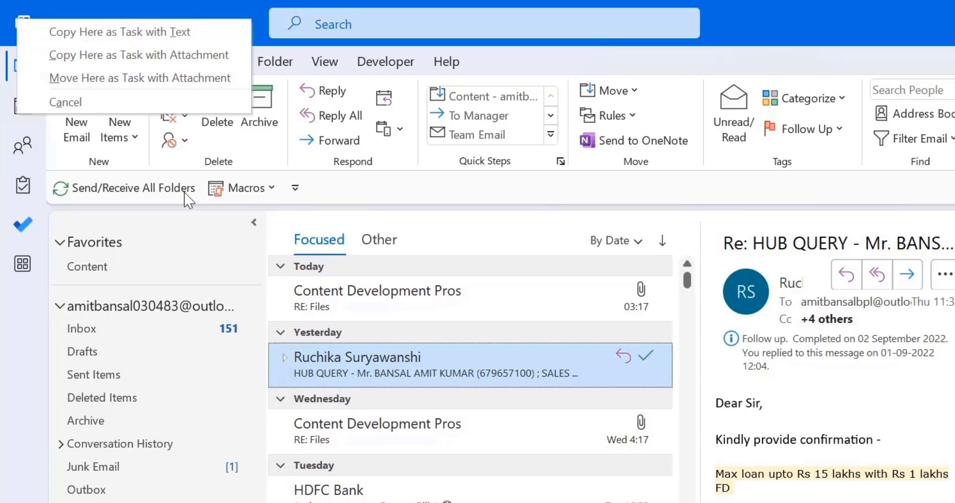
{"action": "mouse_move", "coordinate": [140, 78]}
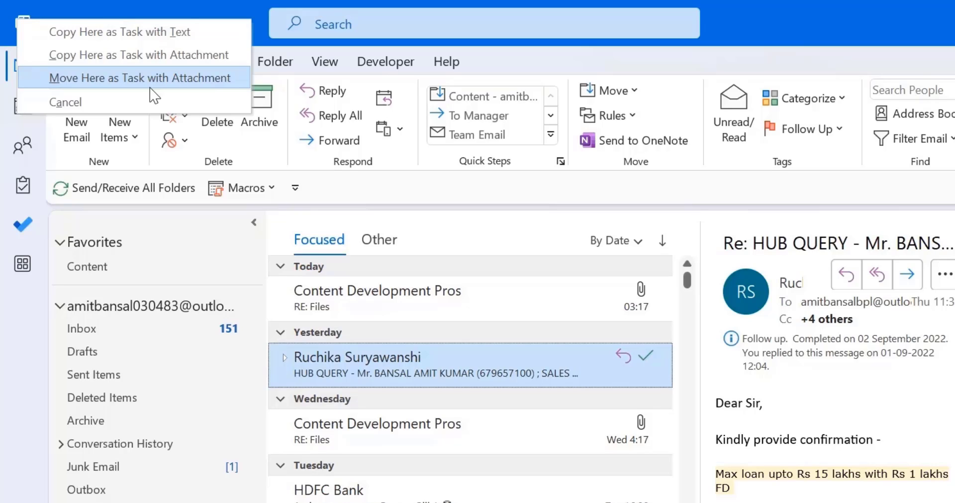
{"action": "mouse_move", "coordinate": [124, 88]}
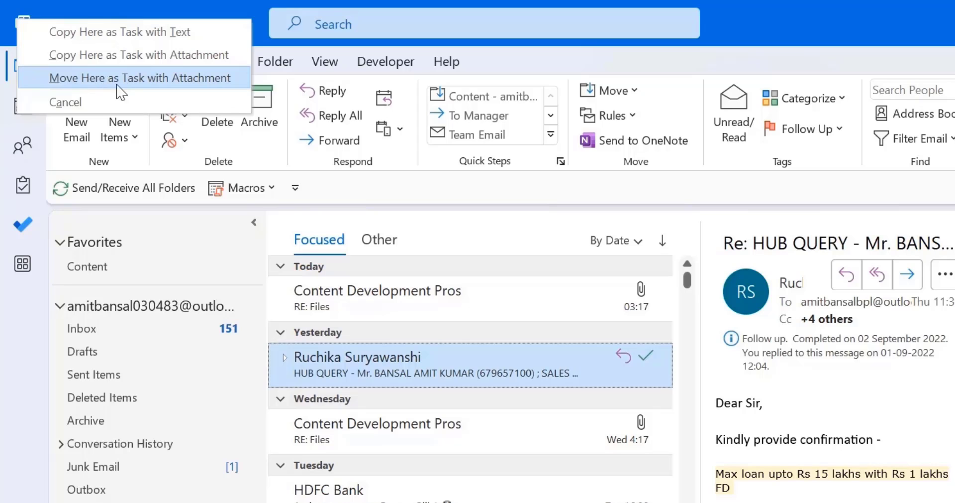
- Move the HUB QUERY email into Tasks as a task with attachment
{"action": "left_click", "coordinate": [141, 77]}
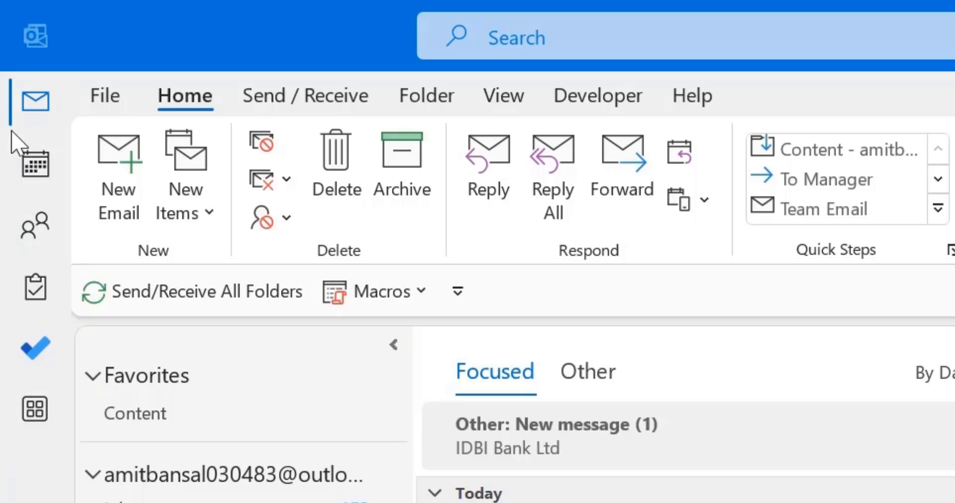
{"action": "mouse_move", "coordinate": [35, 286]}
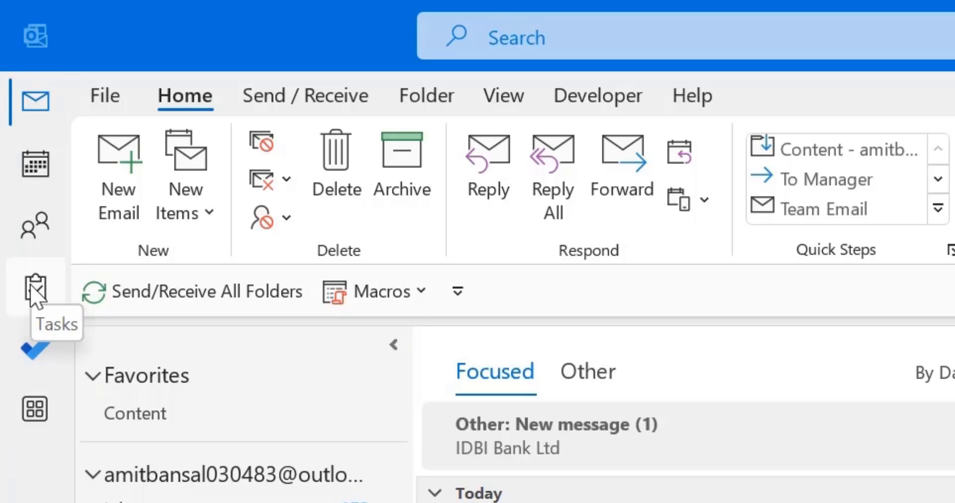
- Review the To-Do List and select the Rent task among the flagged entries
{"action": "left_click", "coordinate": [35, 286]}
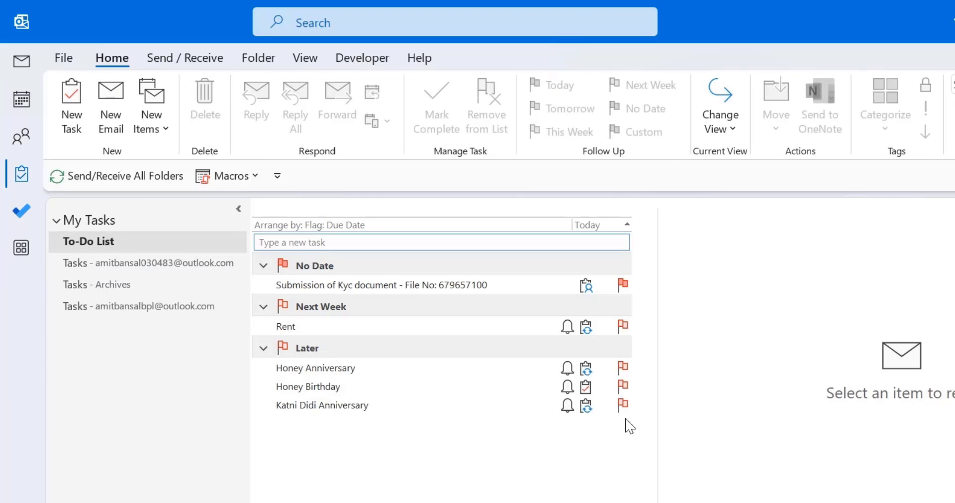
{"action": "mouse_move", "coordinate": [510, 475]}
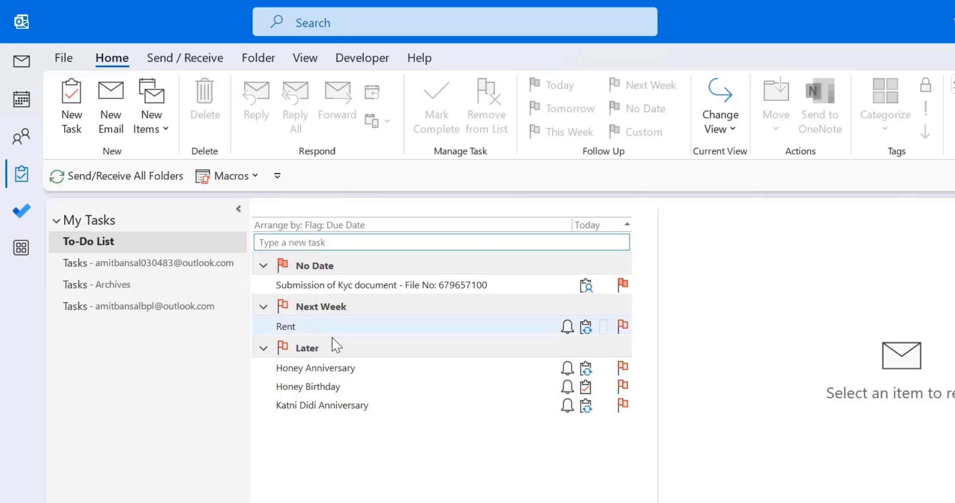
{"action": "left_click", "coordinate": [21, 60]}
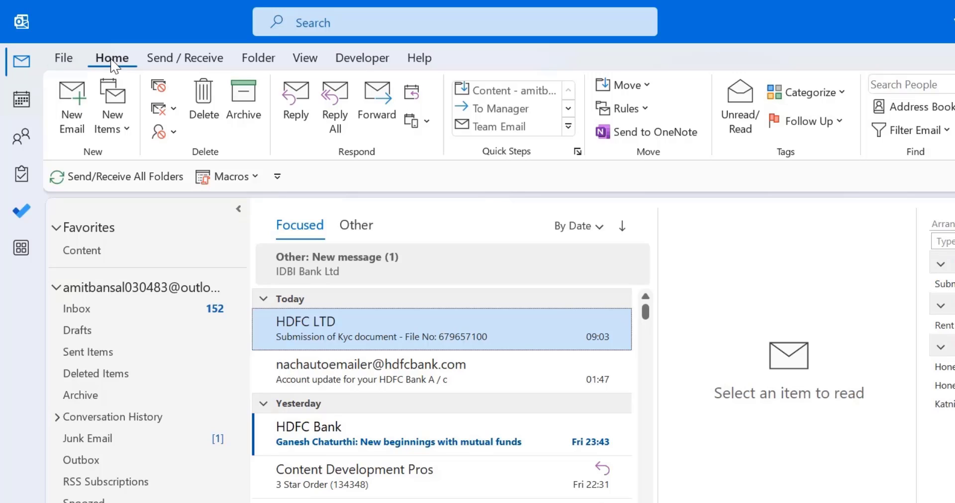
- Show the To-Do Bar beside the inbox messages from the View layout settings
{"action": "left_click", "coordinate": [305, 58]}
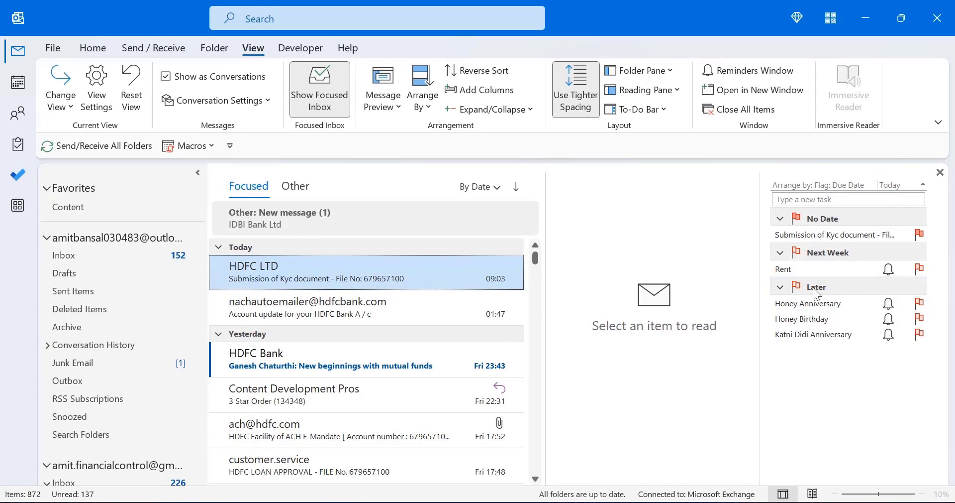
{"action": "mouse_move", "coordinate": [478, 366]}
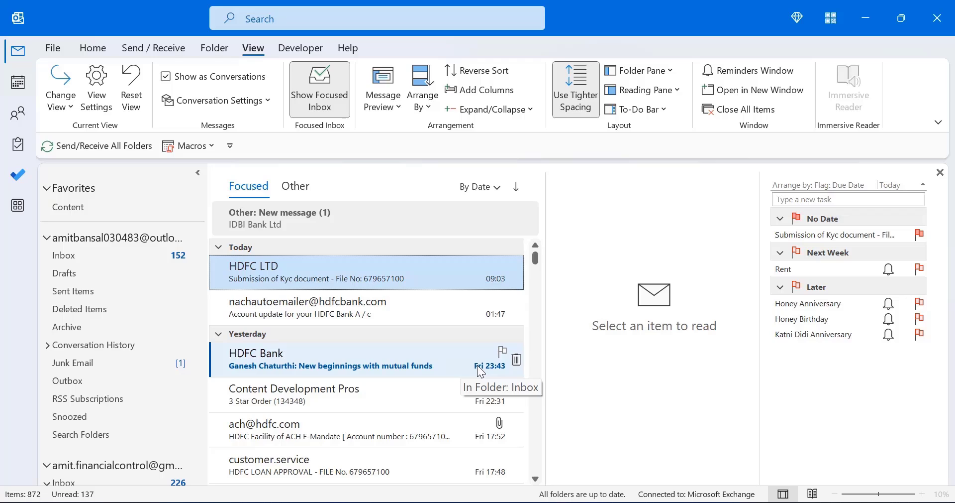